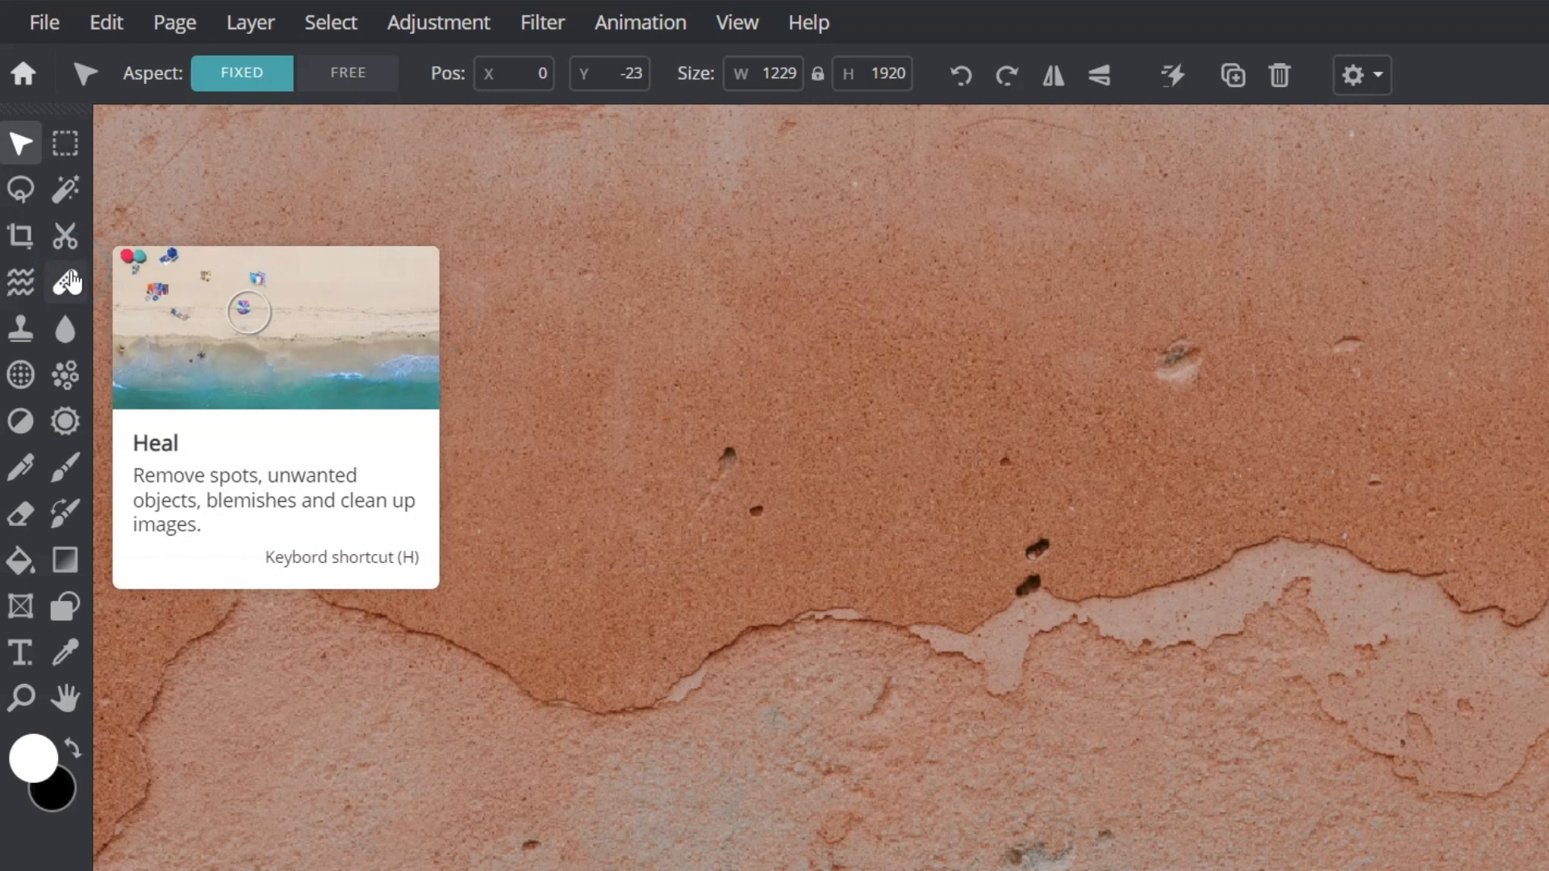
# - Activate the Heal tool in Object mode and enlarge the brush to about 134
pyautogui.click(65, 281)
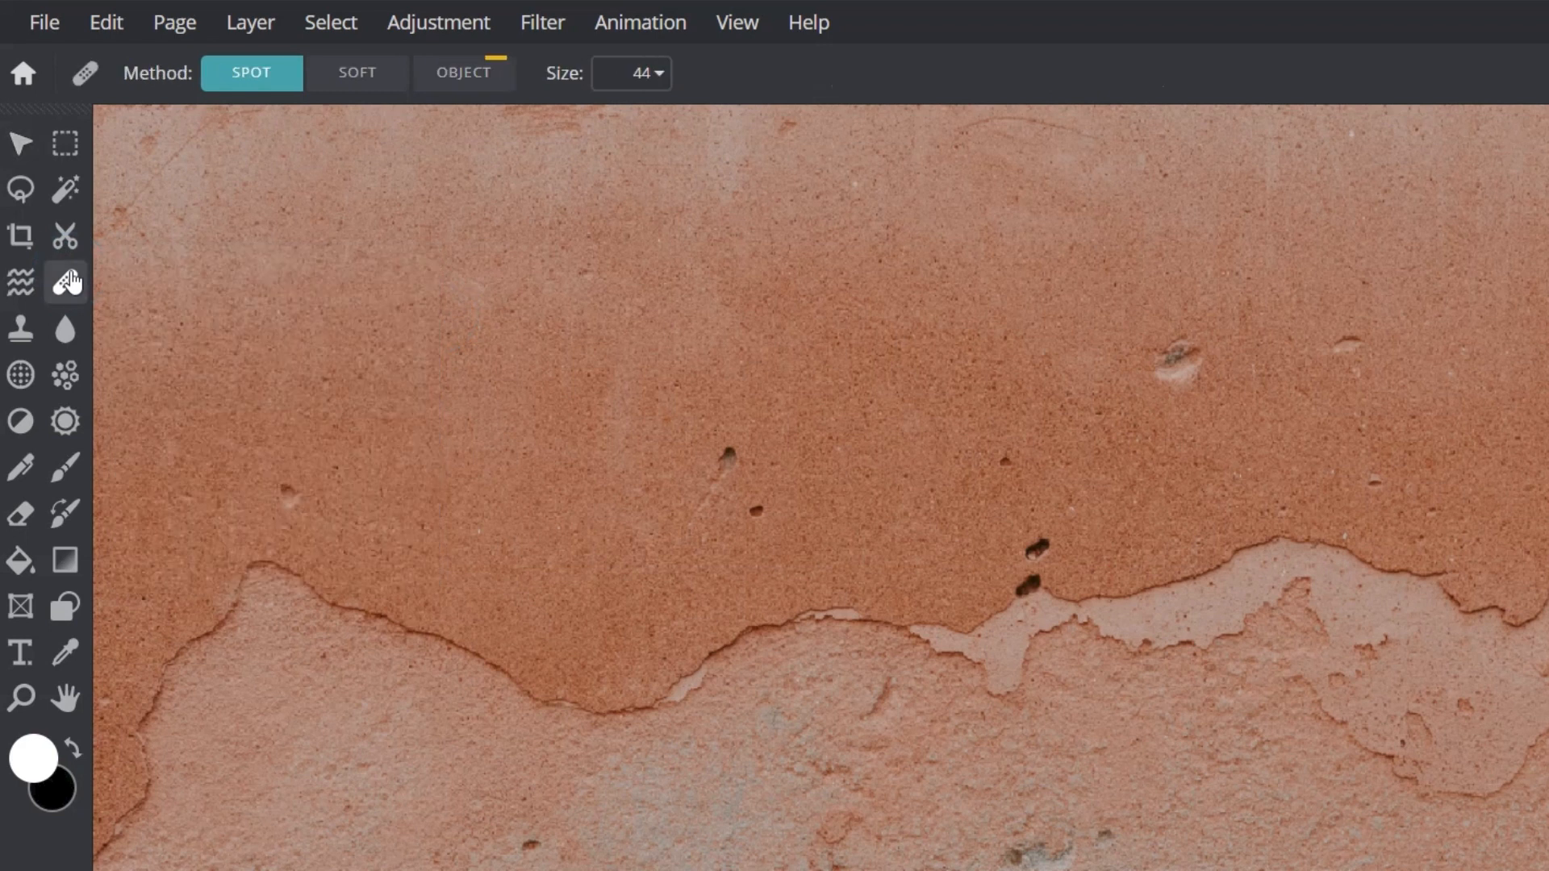
pyautogui.moveTo(190, 228)
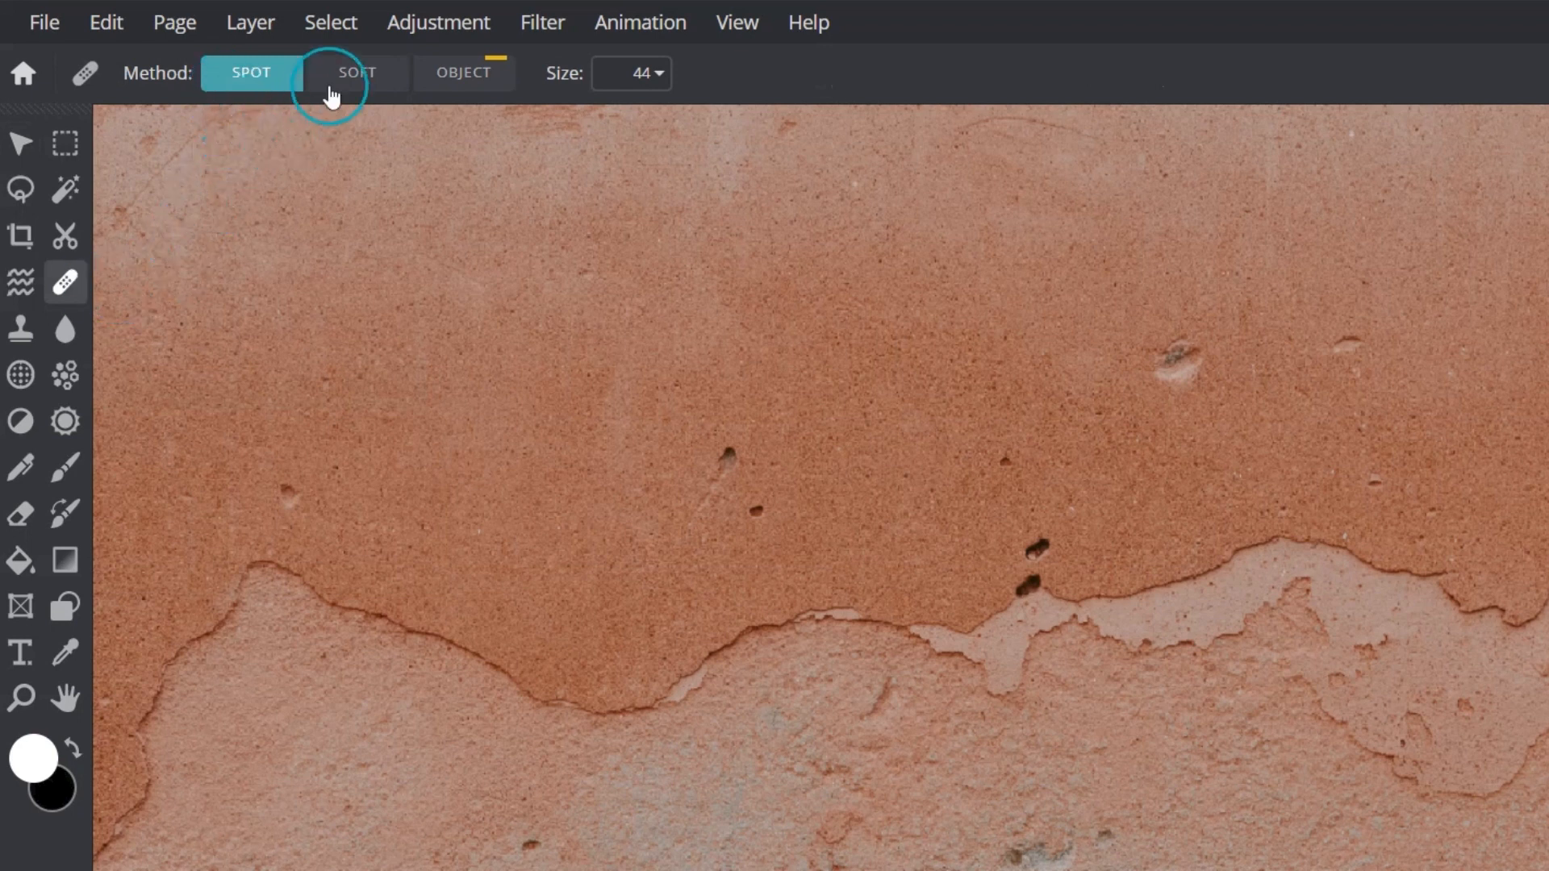
pyautogui.click(463, 73)
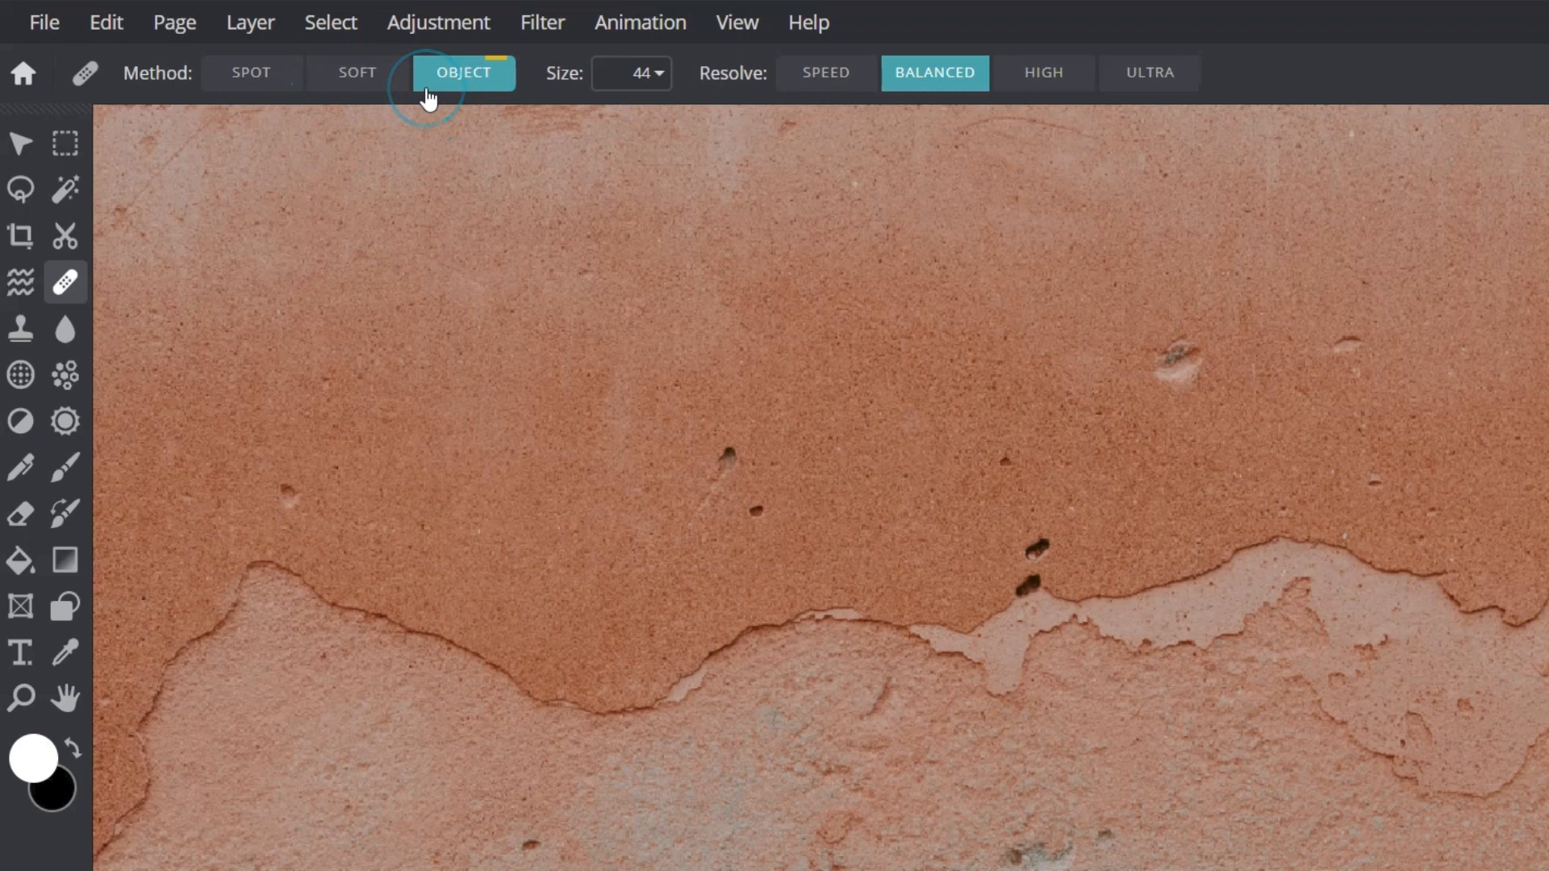
pyautogui.moveTo(631, 73)
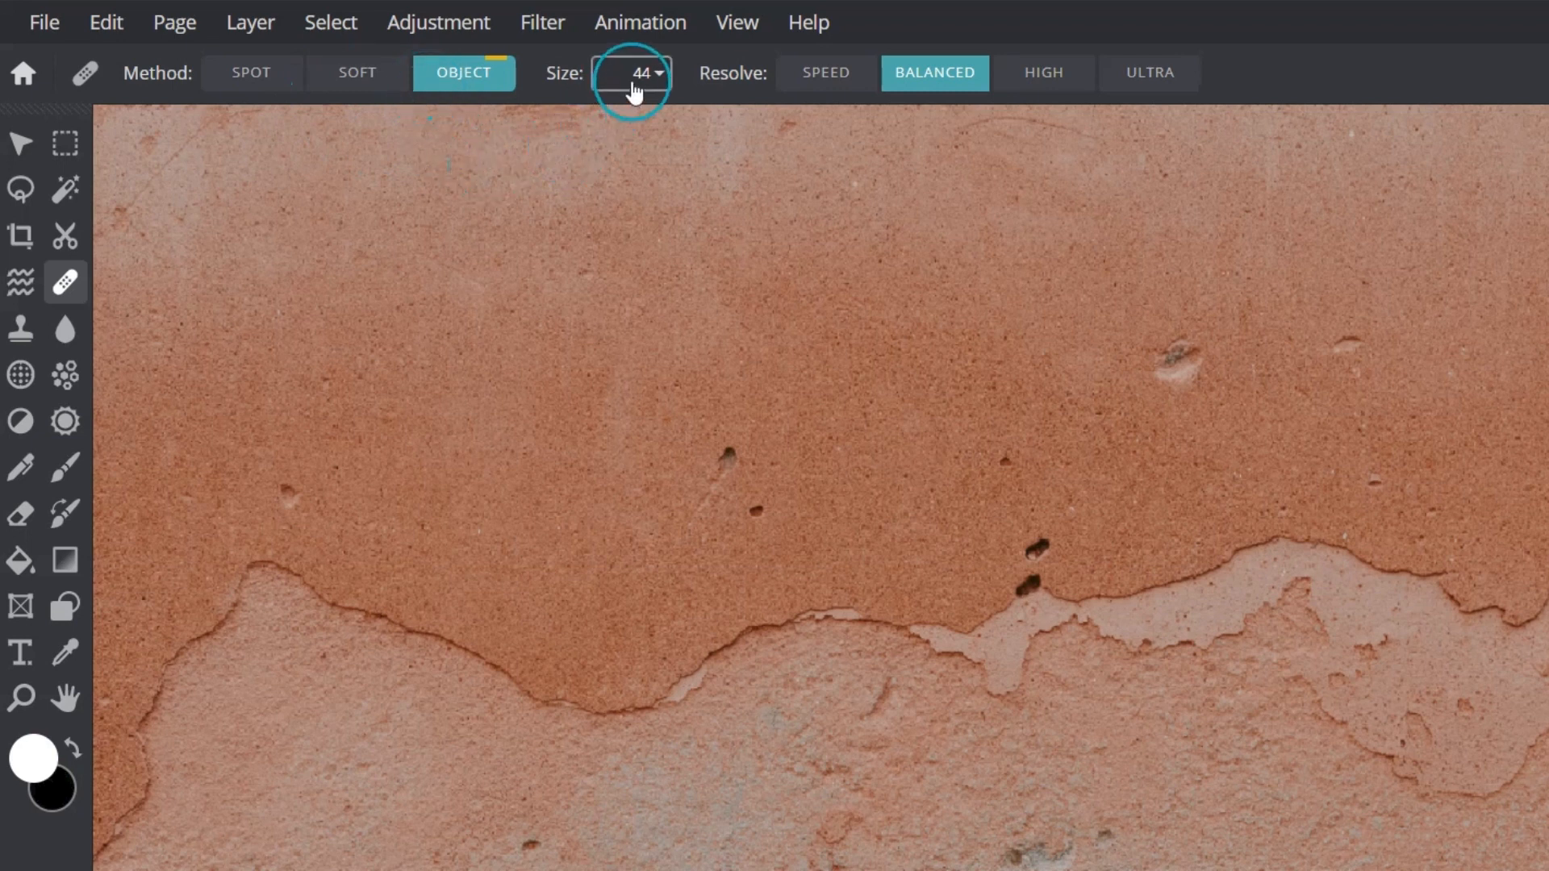
pyautogui.click(638, 72)
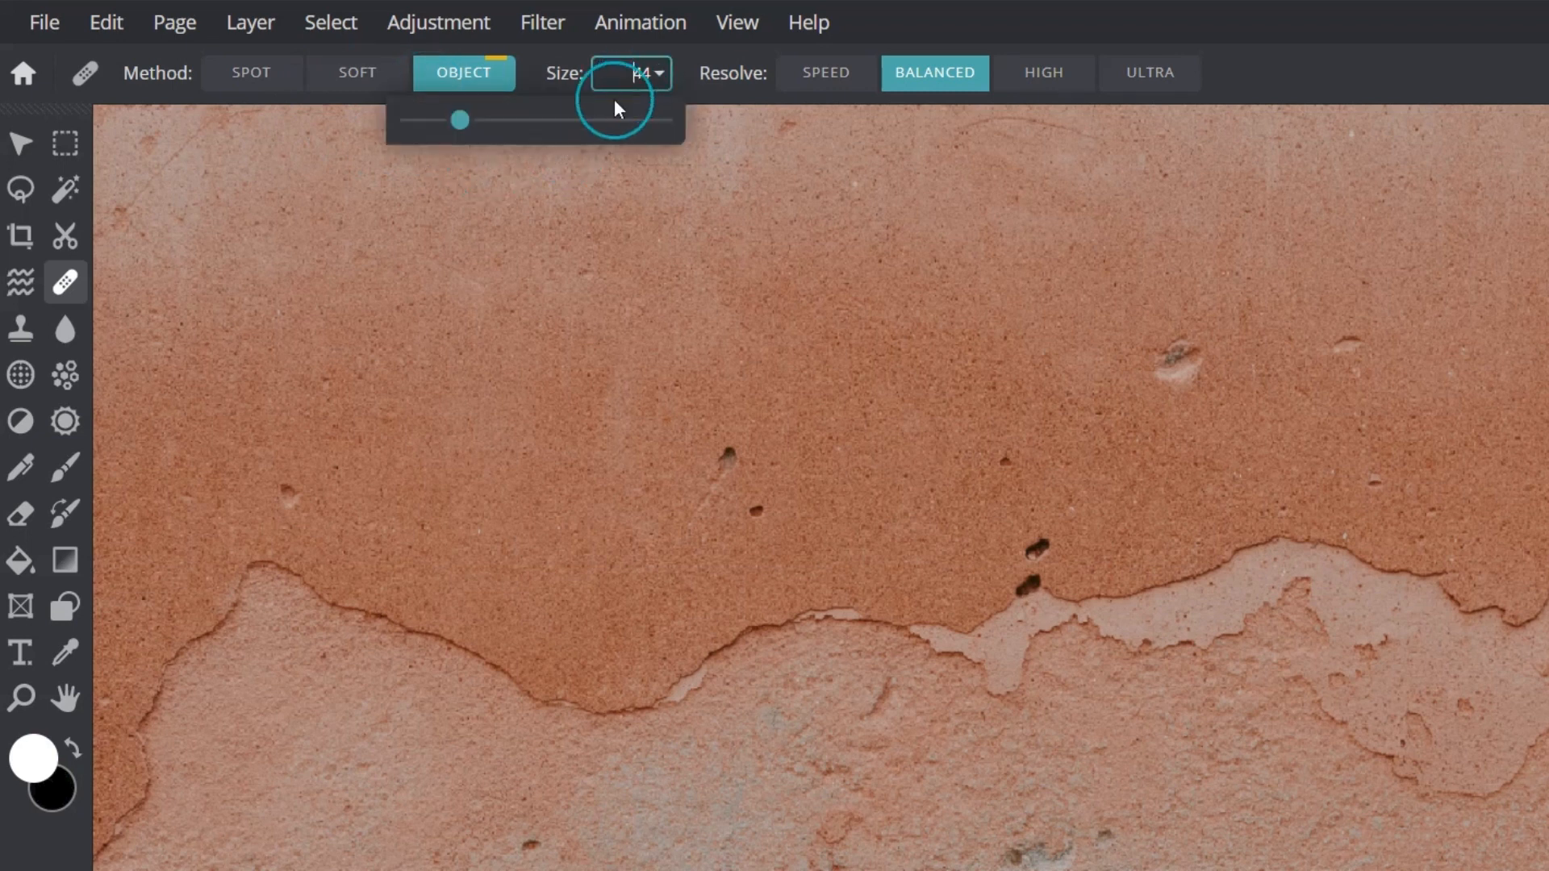
pyautogui.moveTo(456, 119); pyautogui.dragTo(573, 119)
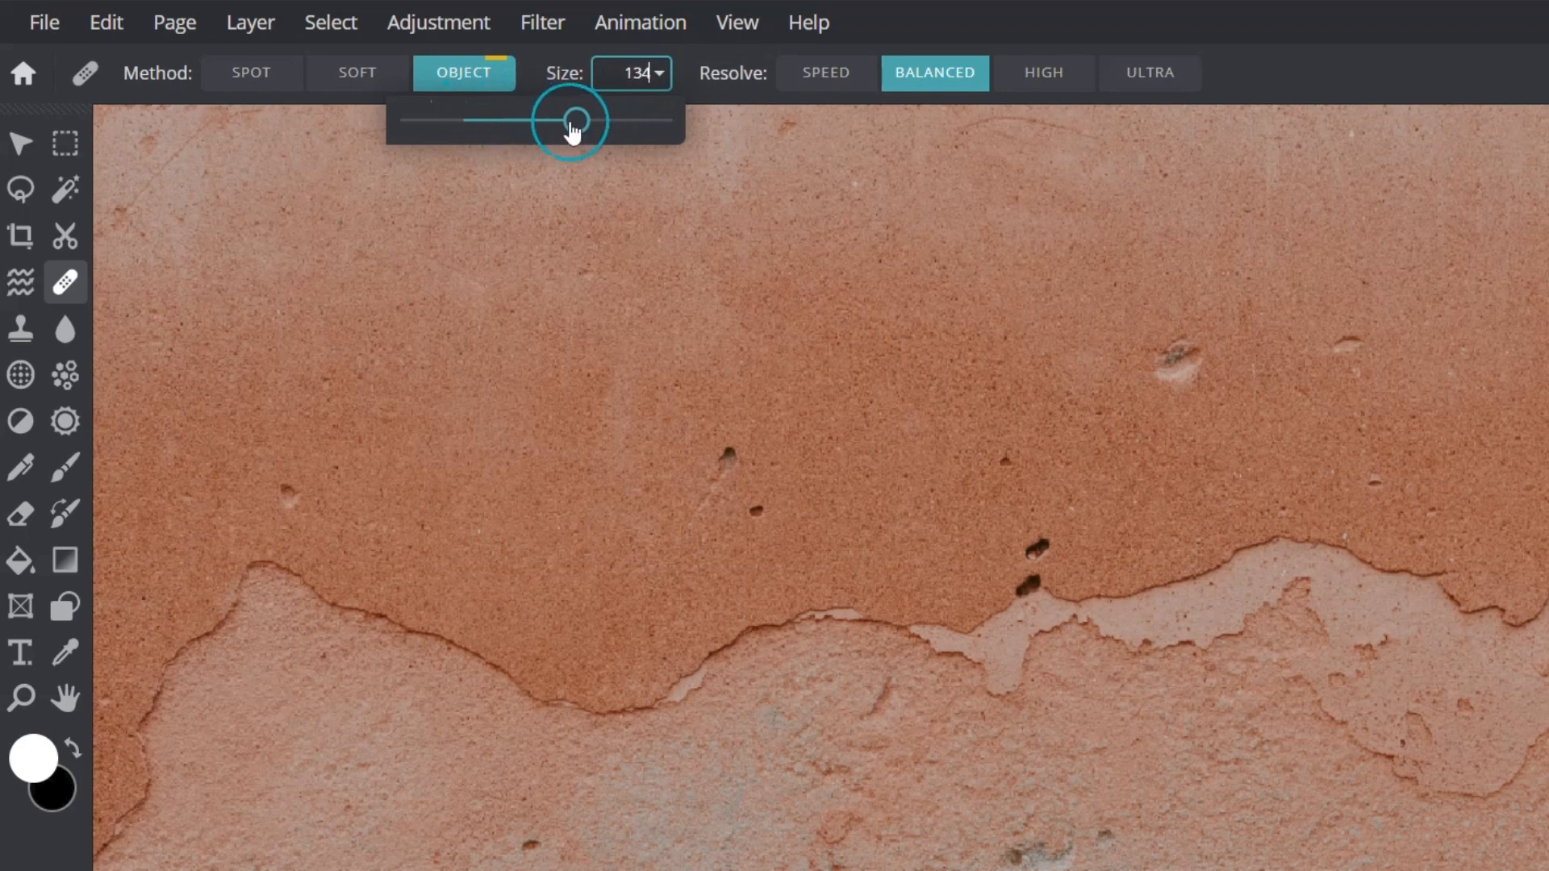
pyautogui.moveTo(573, 118); pyautogui.dragTo(465, 118)
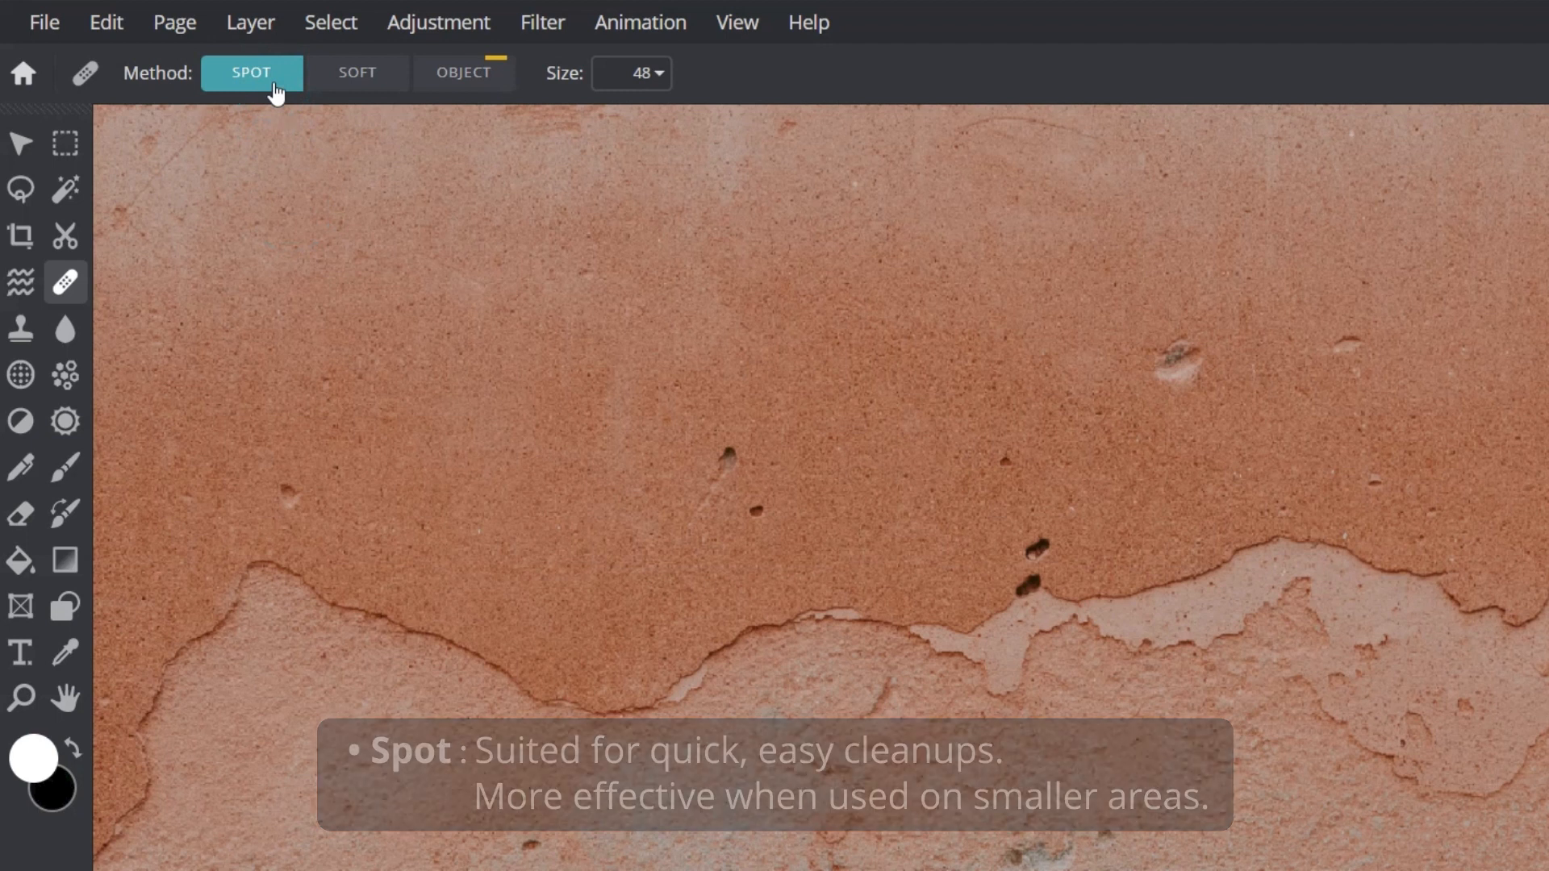
pyautogui.moveTo(276, 94)
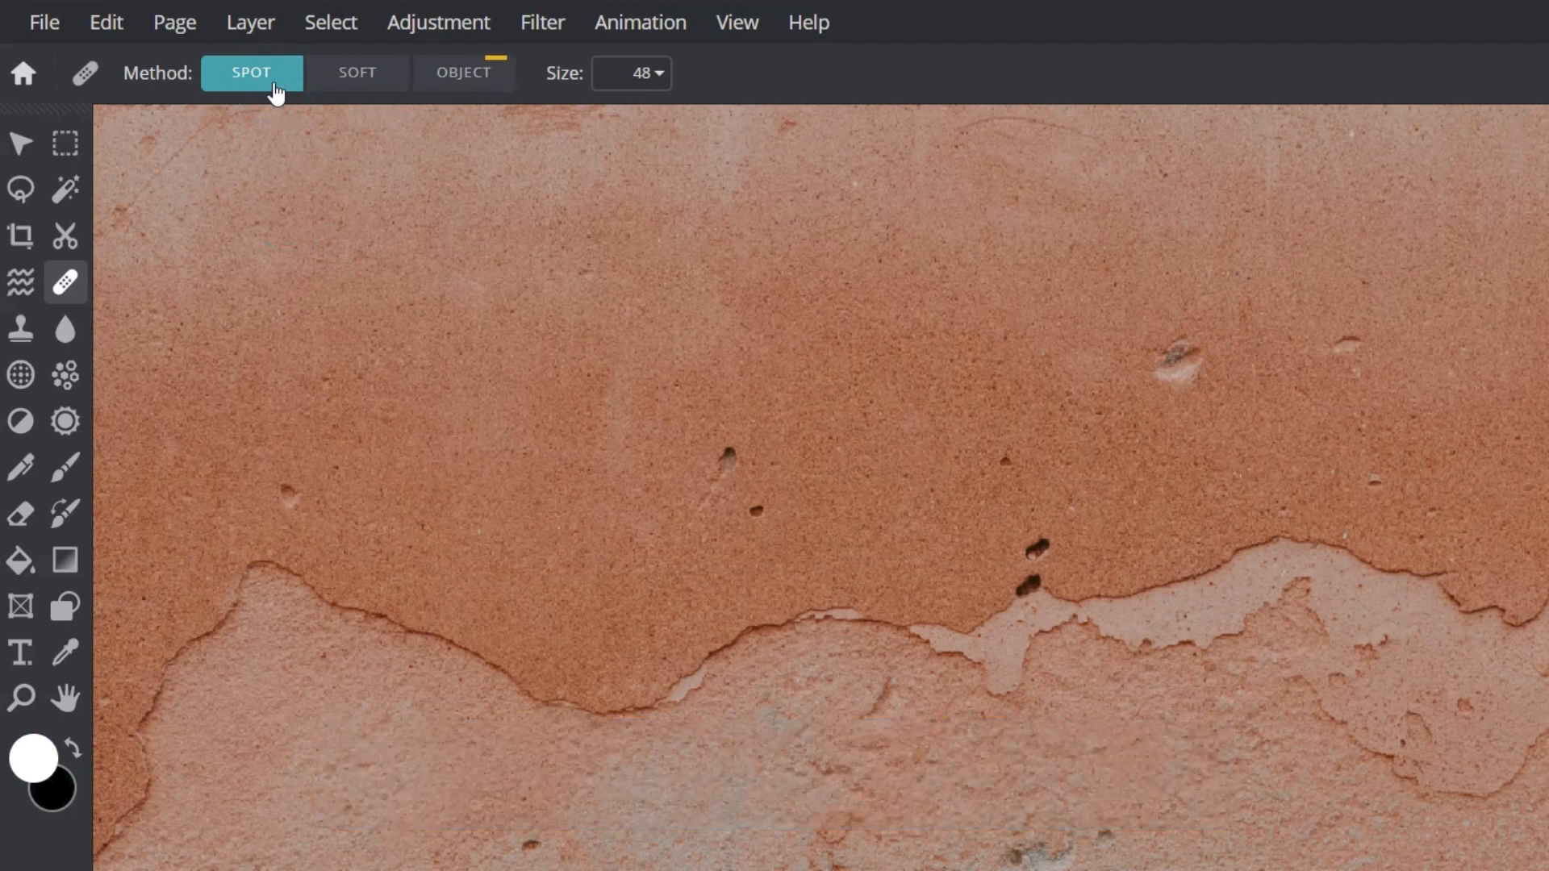
# - Switch healing to Spot mode and shrink the brush to 26 for the tiny wall spots
pyautogui.click(1186, 360)
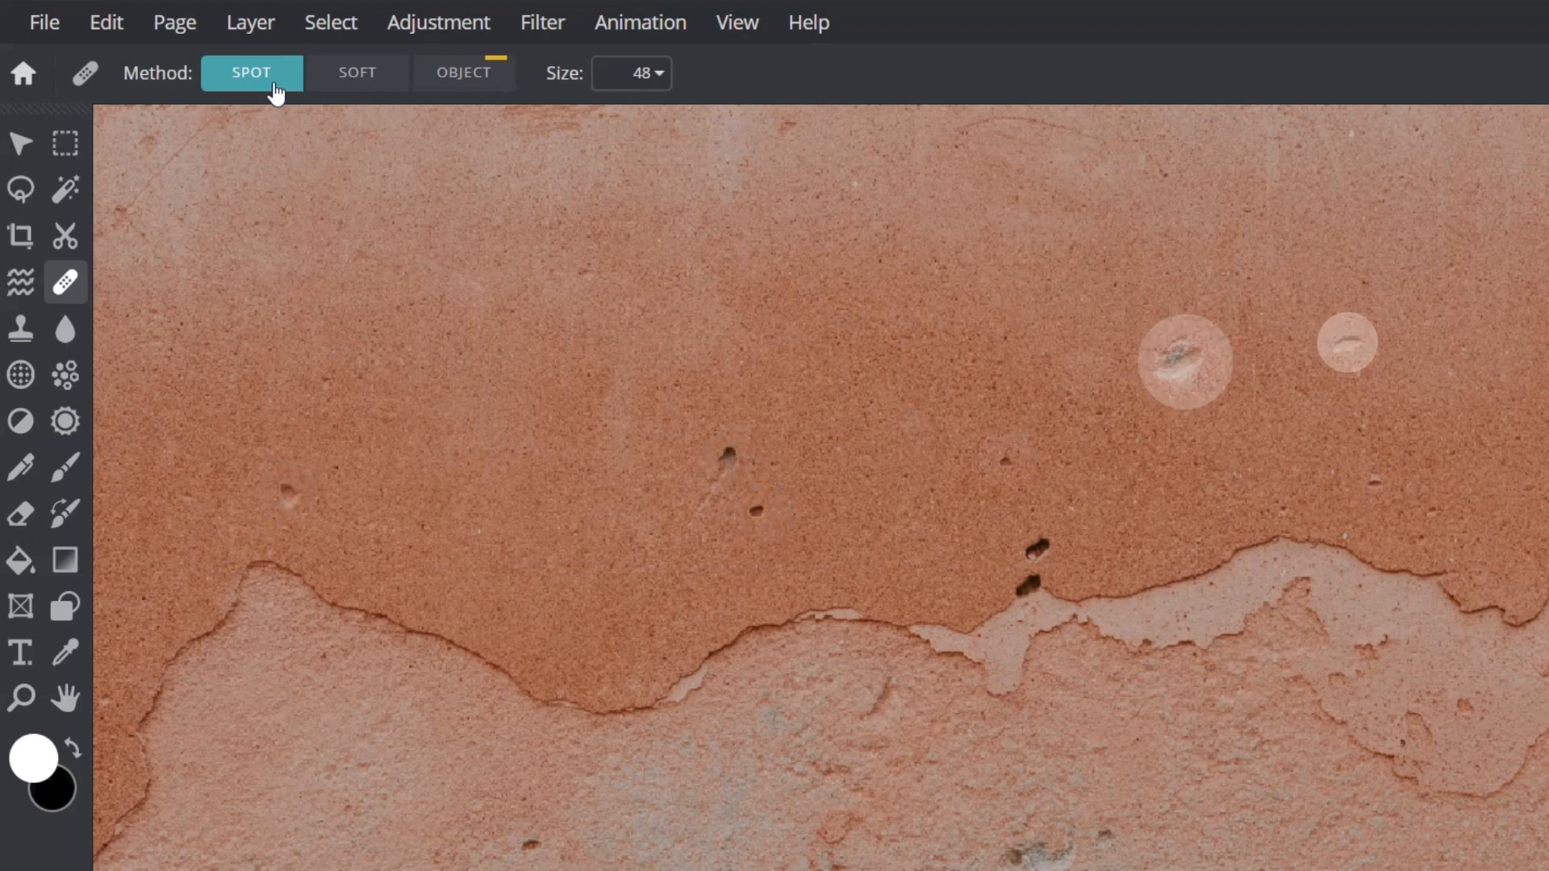
pyautogui.click(631, 73)
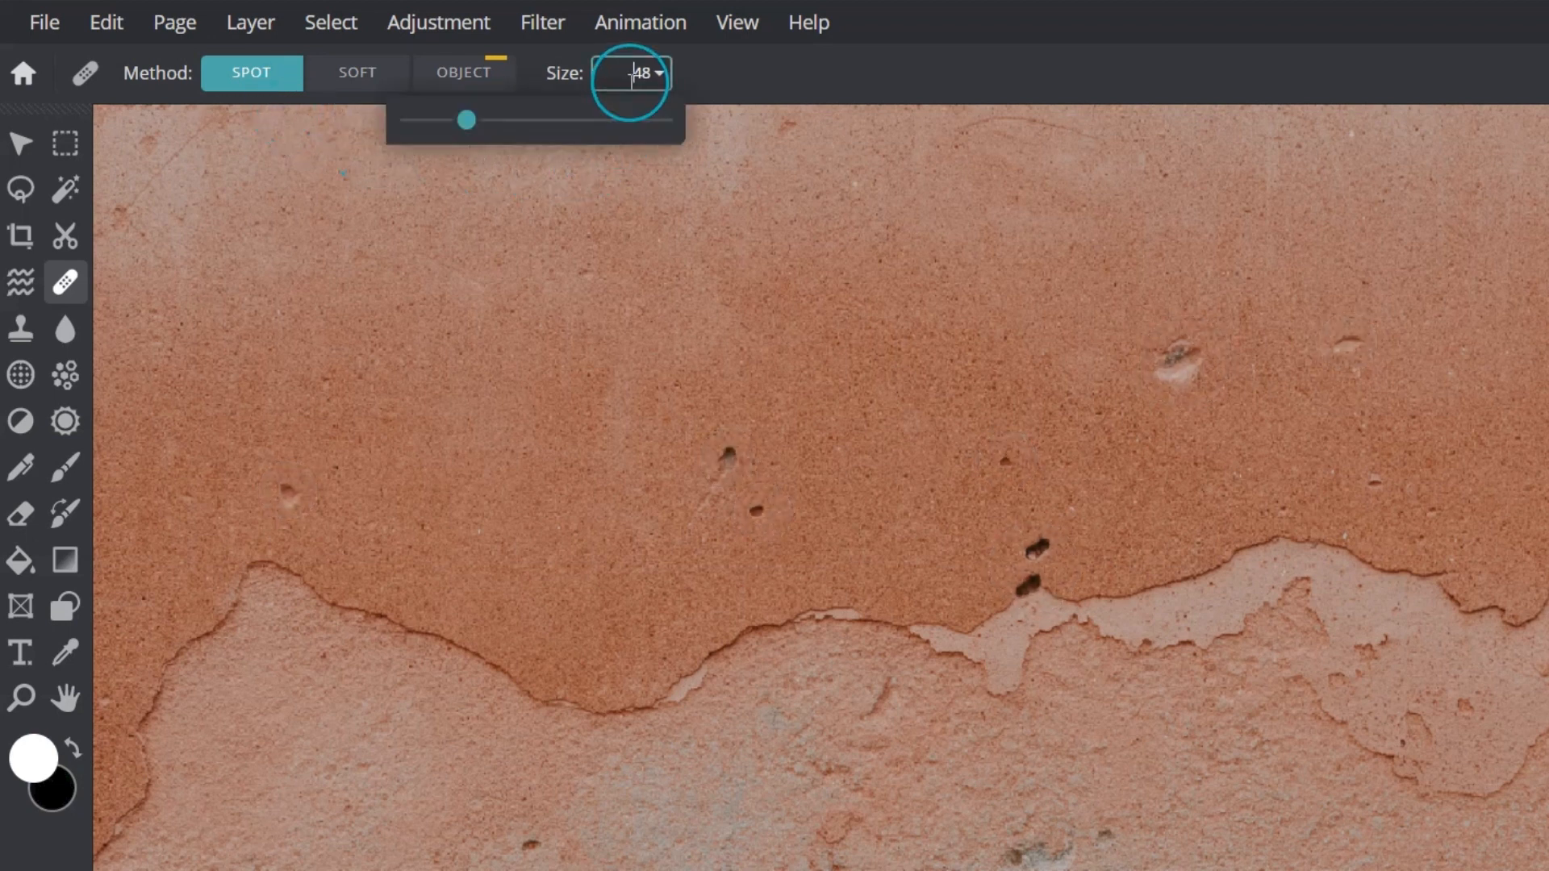
pyautogui.moveTo(468, 120); pyautogui.dragTo(445, 120)
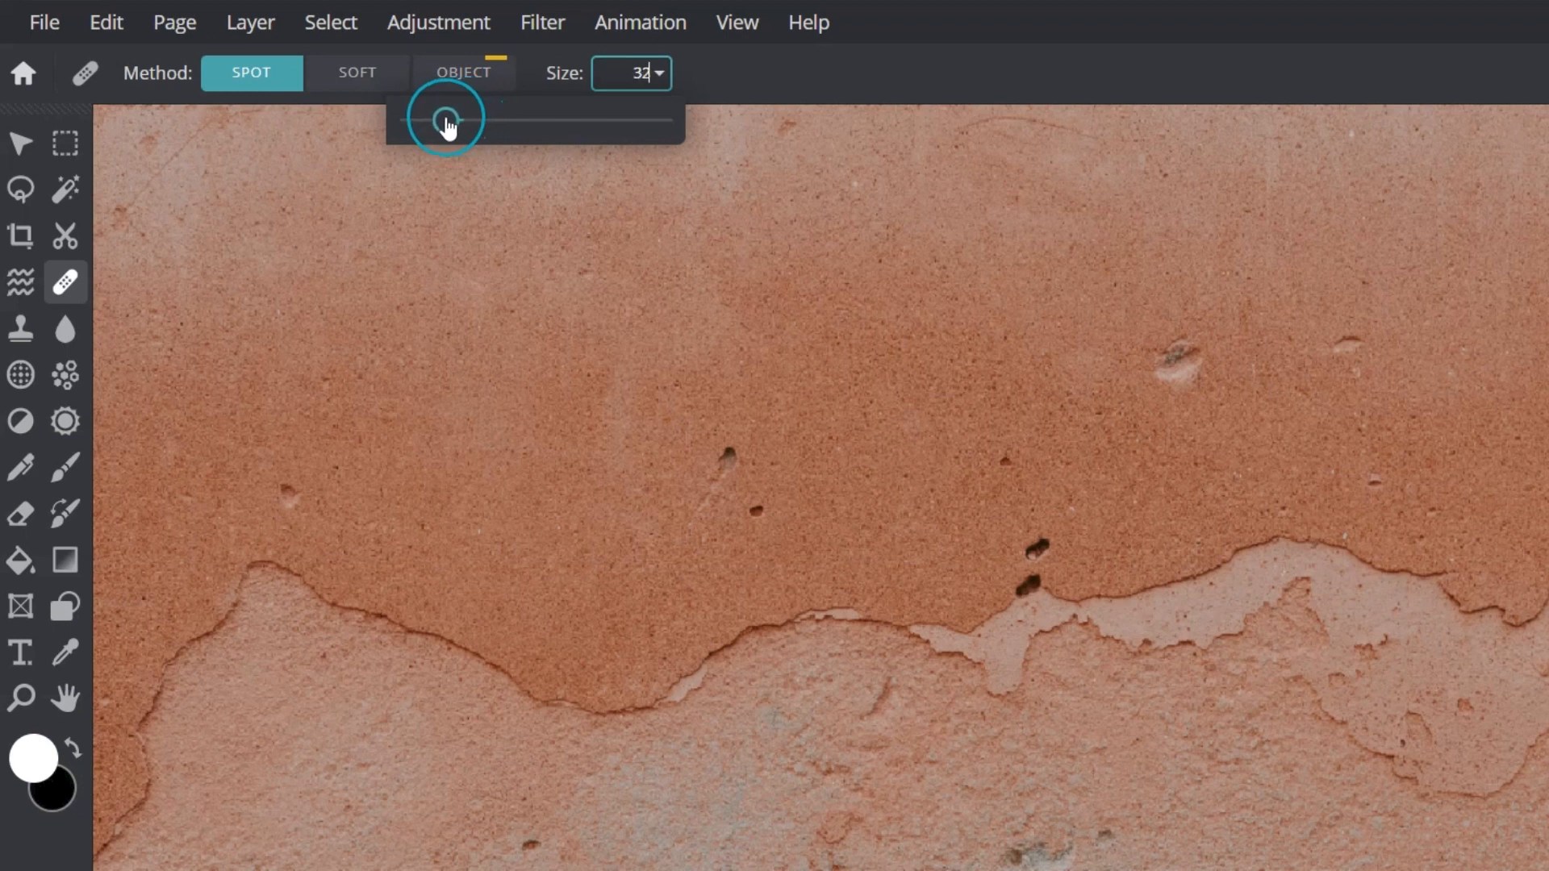
pyautogui.moveTo(450, 121); pyautogui.dragTo(442, 121)
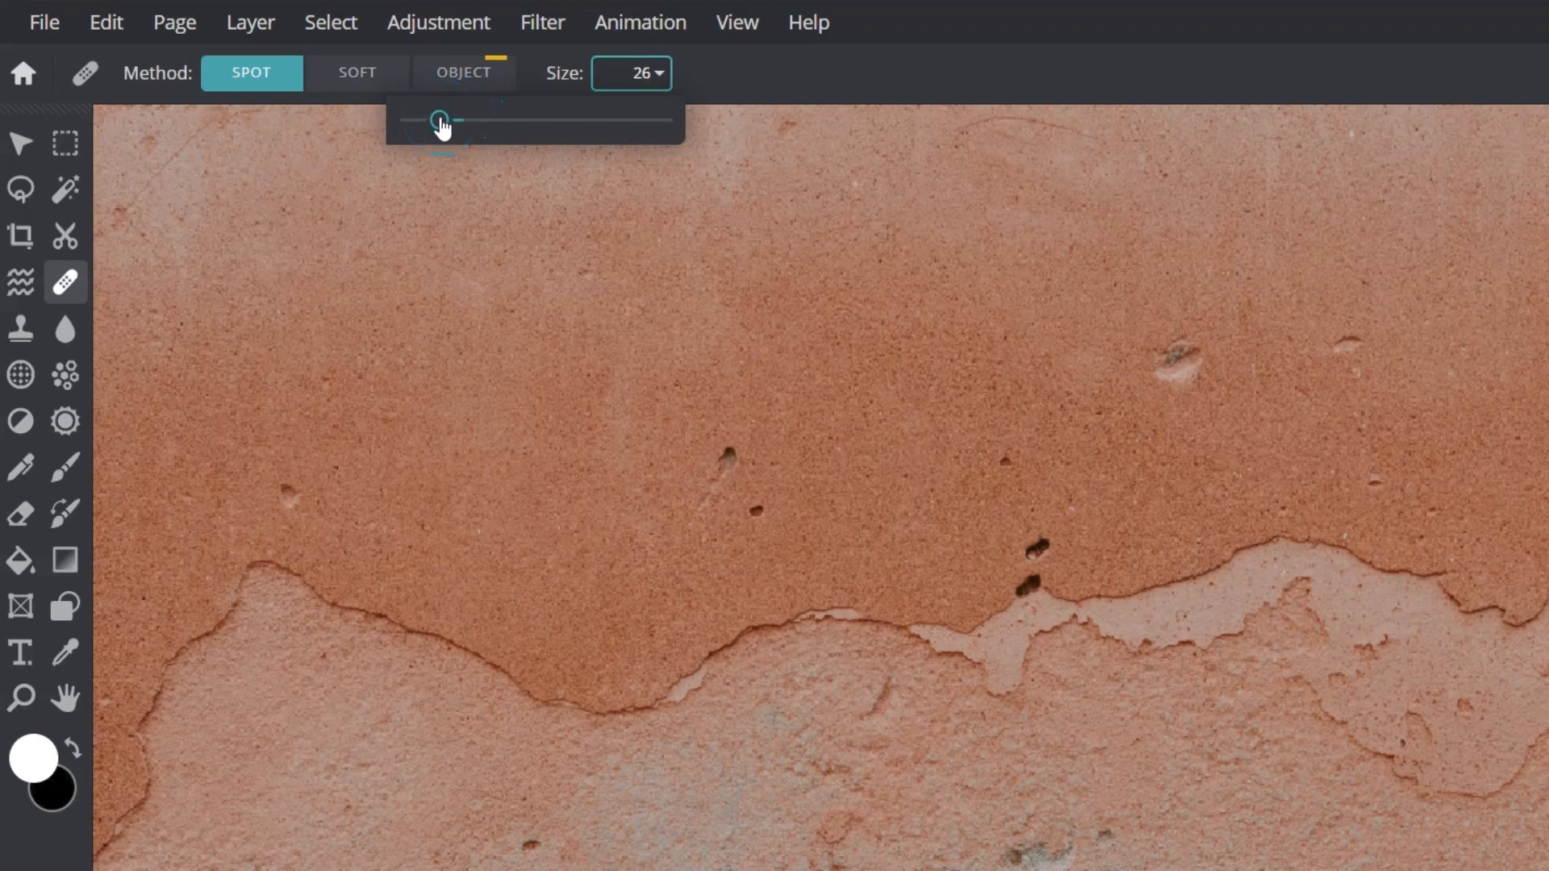
pyautogui.click(629, 73)
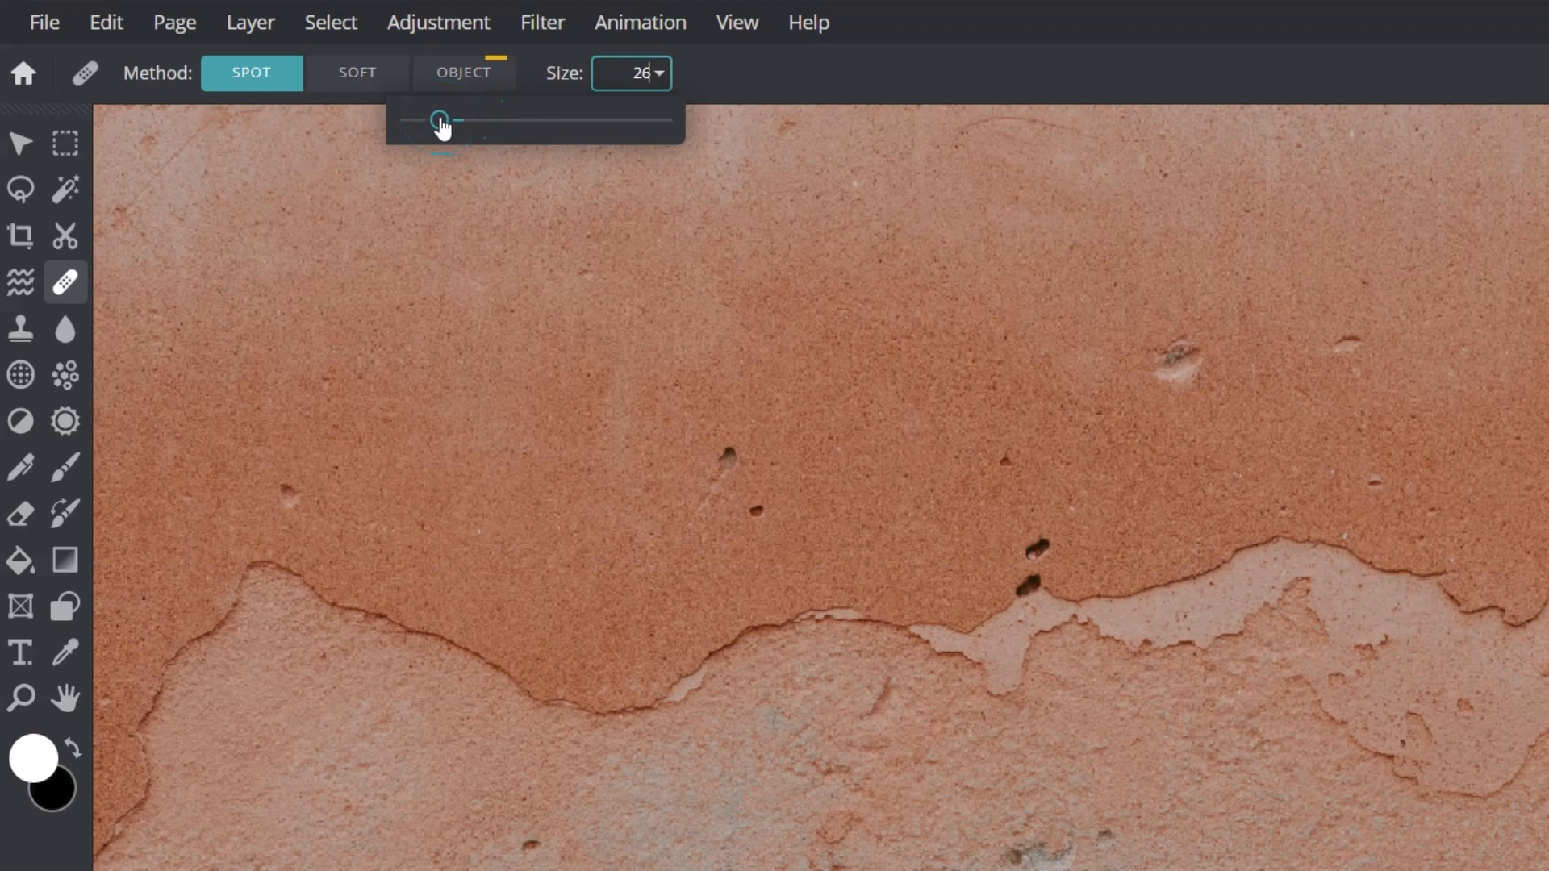
pyautogui.moveTo(279, 496)
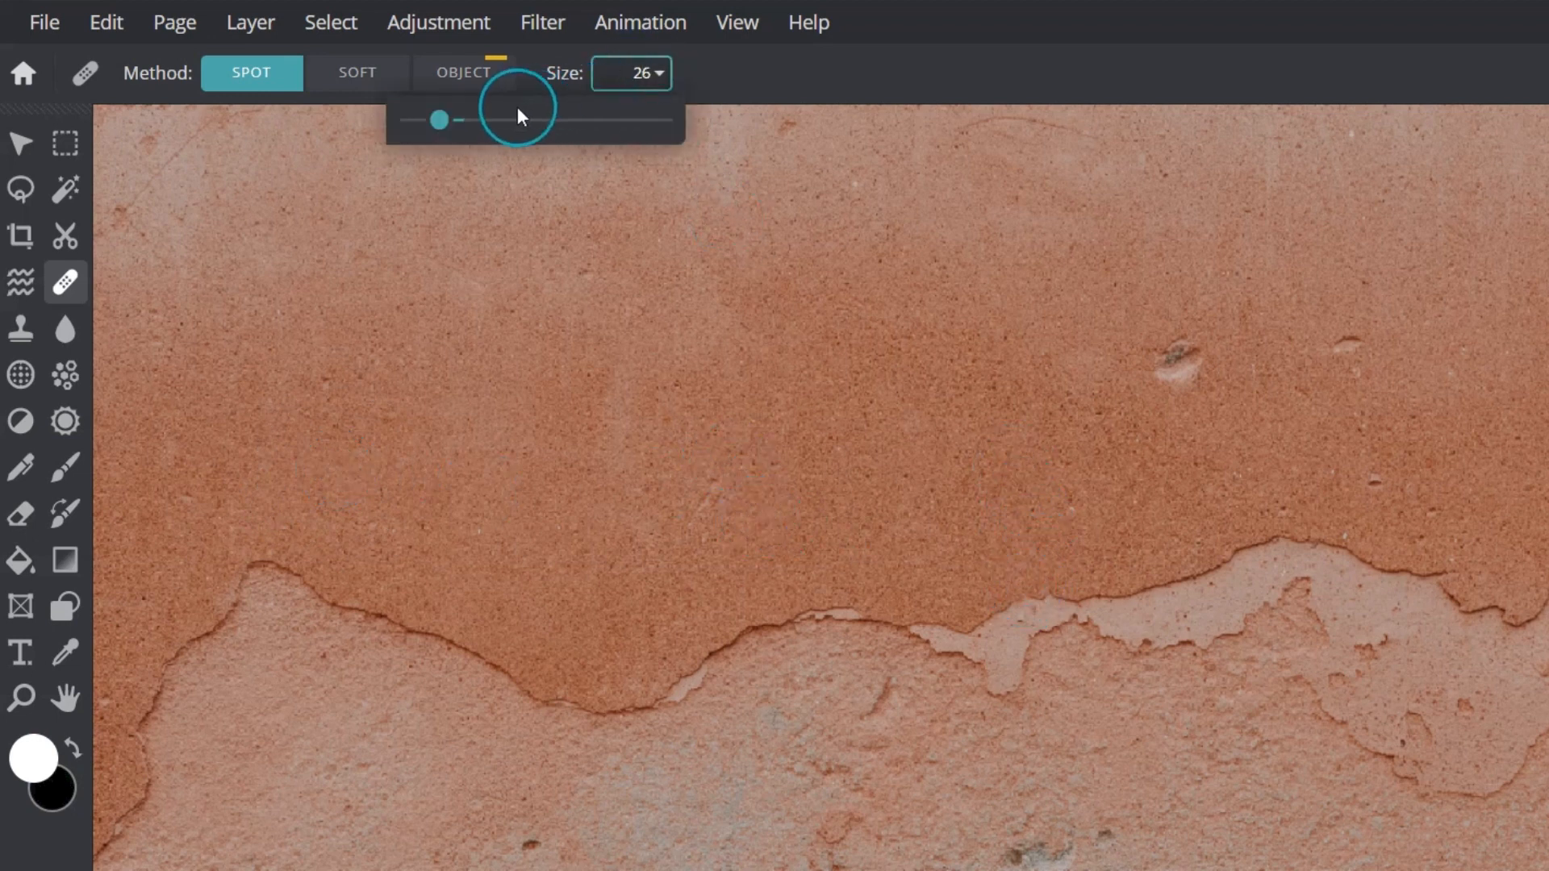
pyautogui.moveTo(438, 119); pyautogui.dragTo(484, 119)
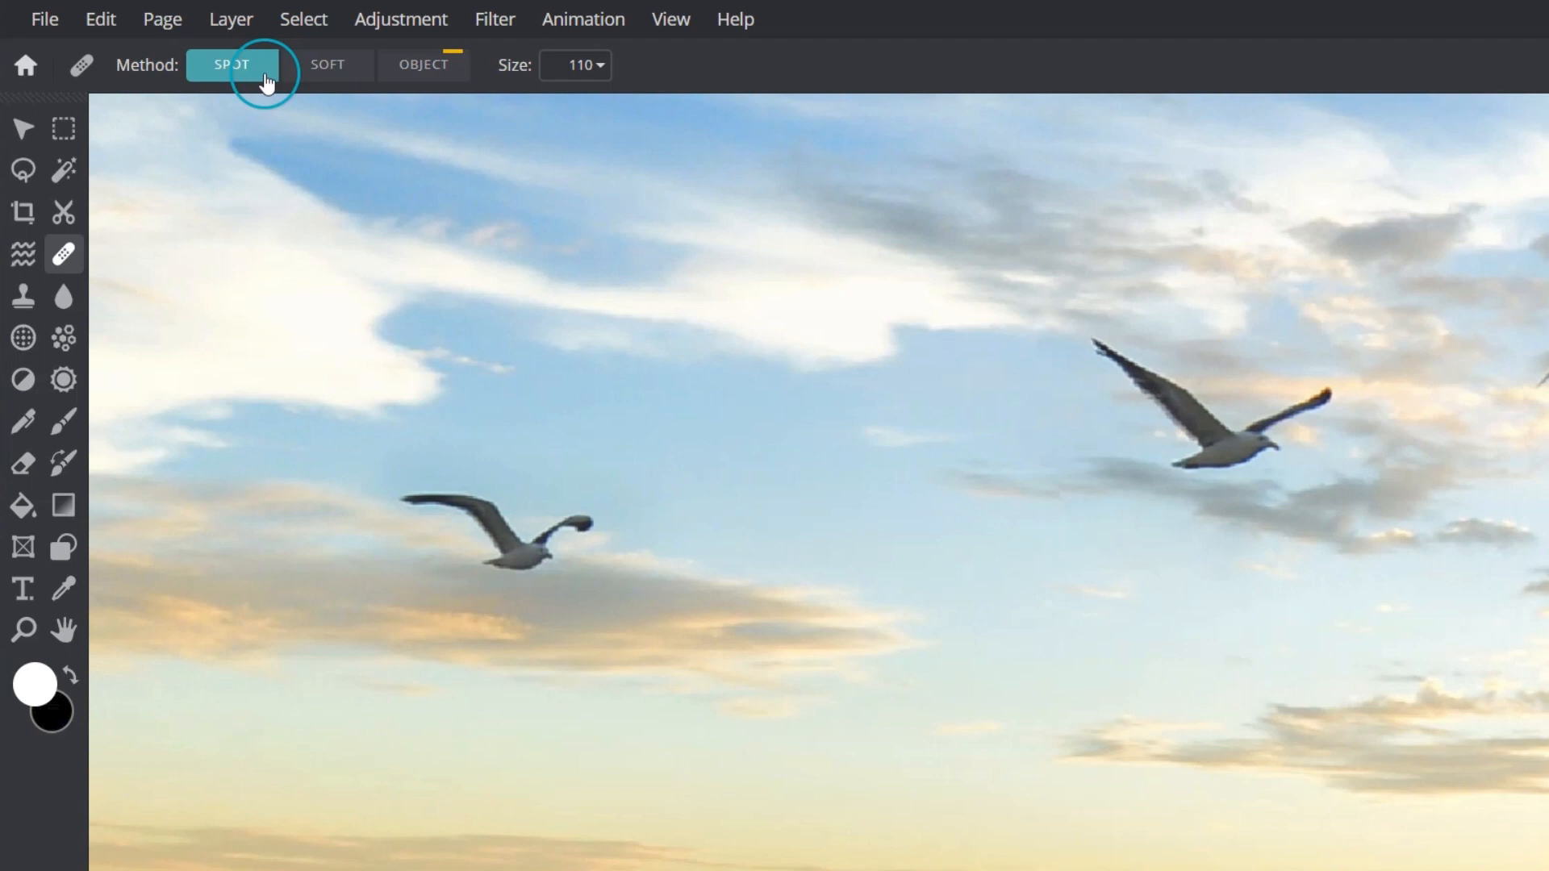
# - Heal away the left seagull, then redo it with Soft method for smoother blending into the clouds
pyautogui.click(553, 566)
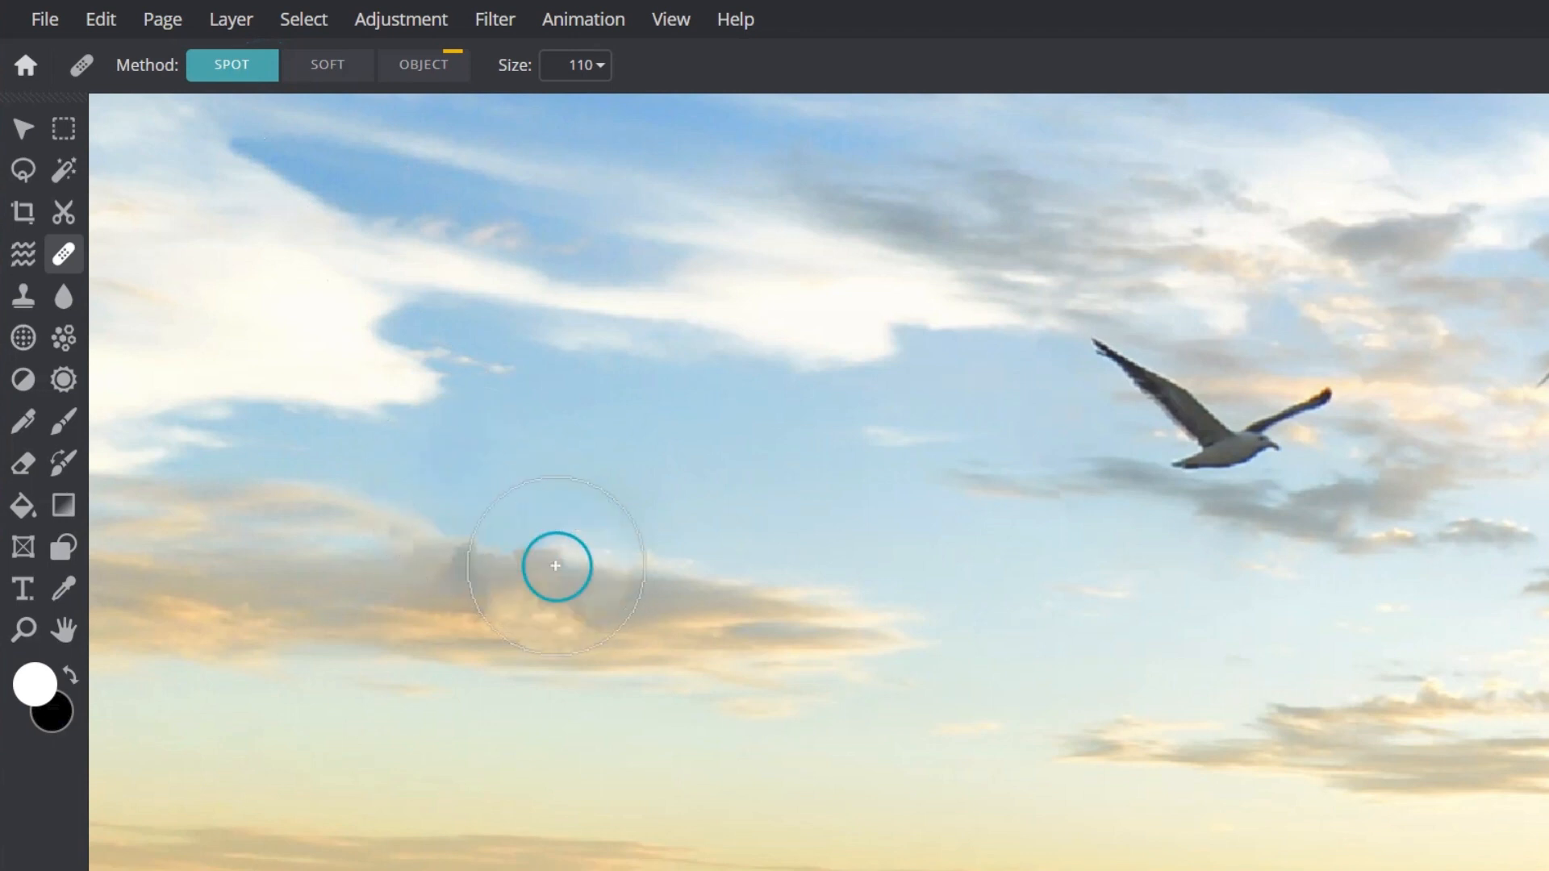
pyautogui.click(553, 566)
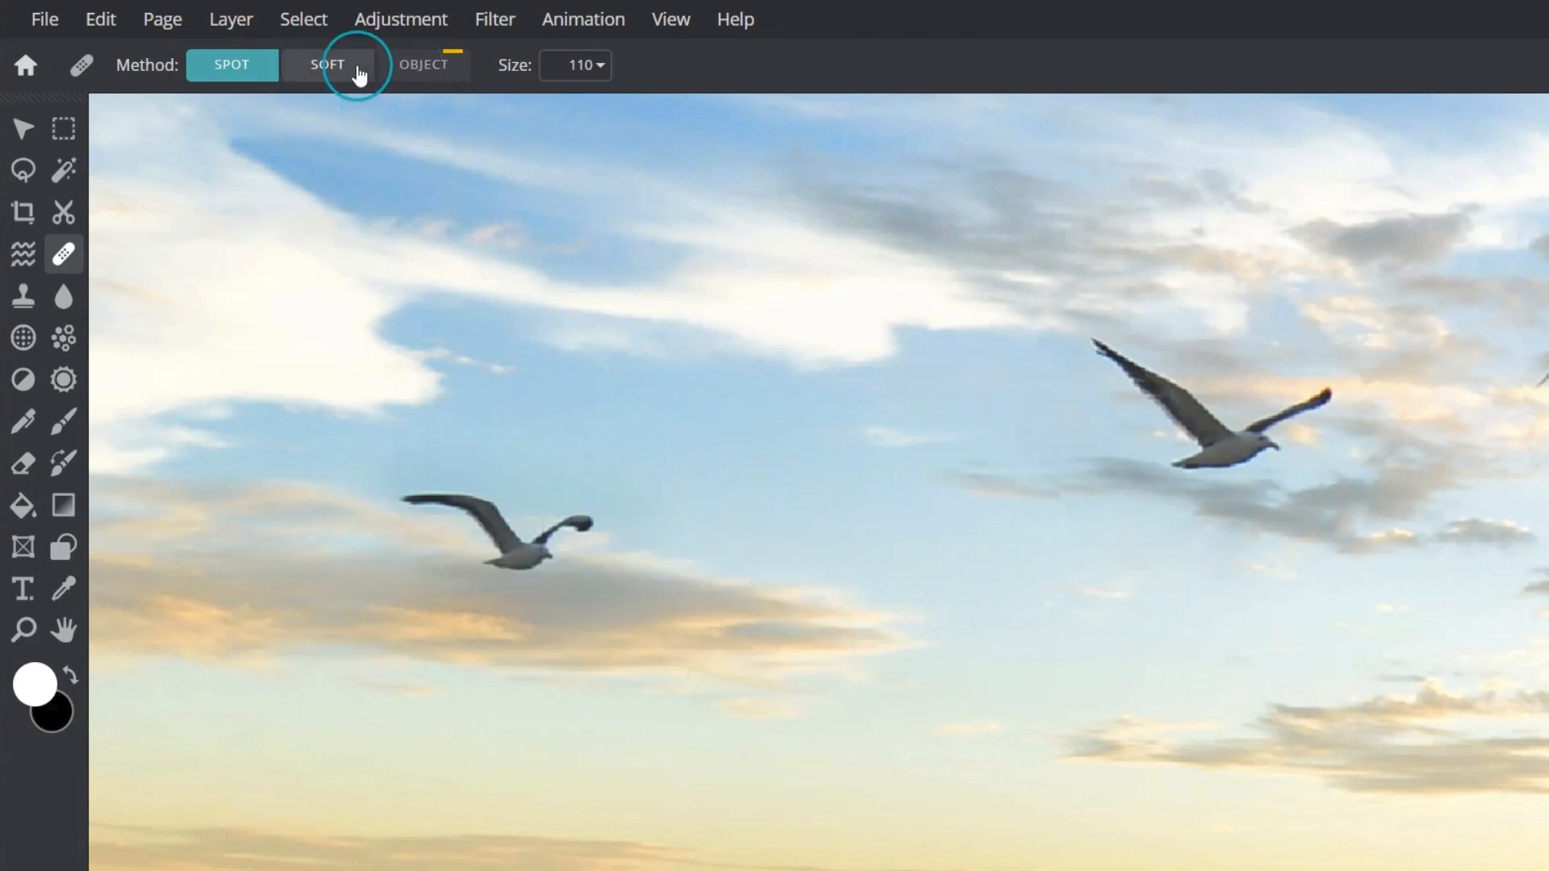
pyautogui.click(328, 64)
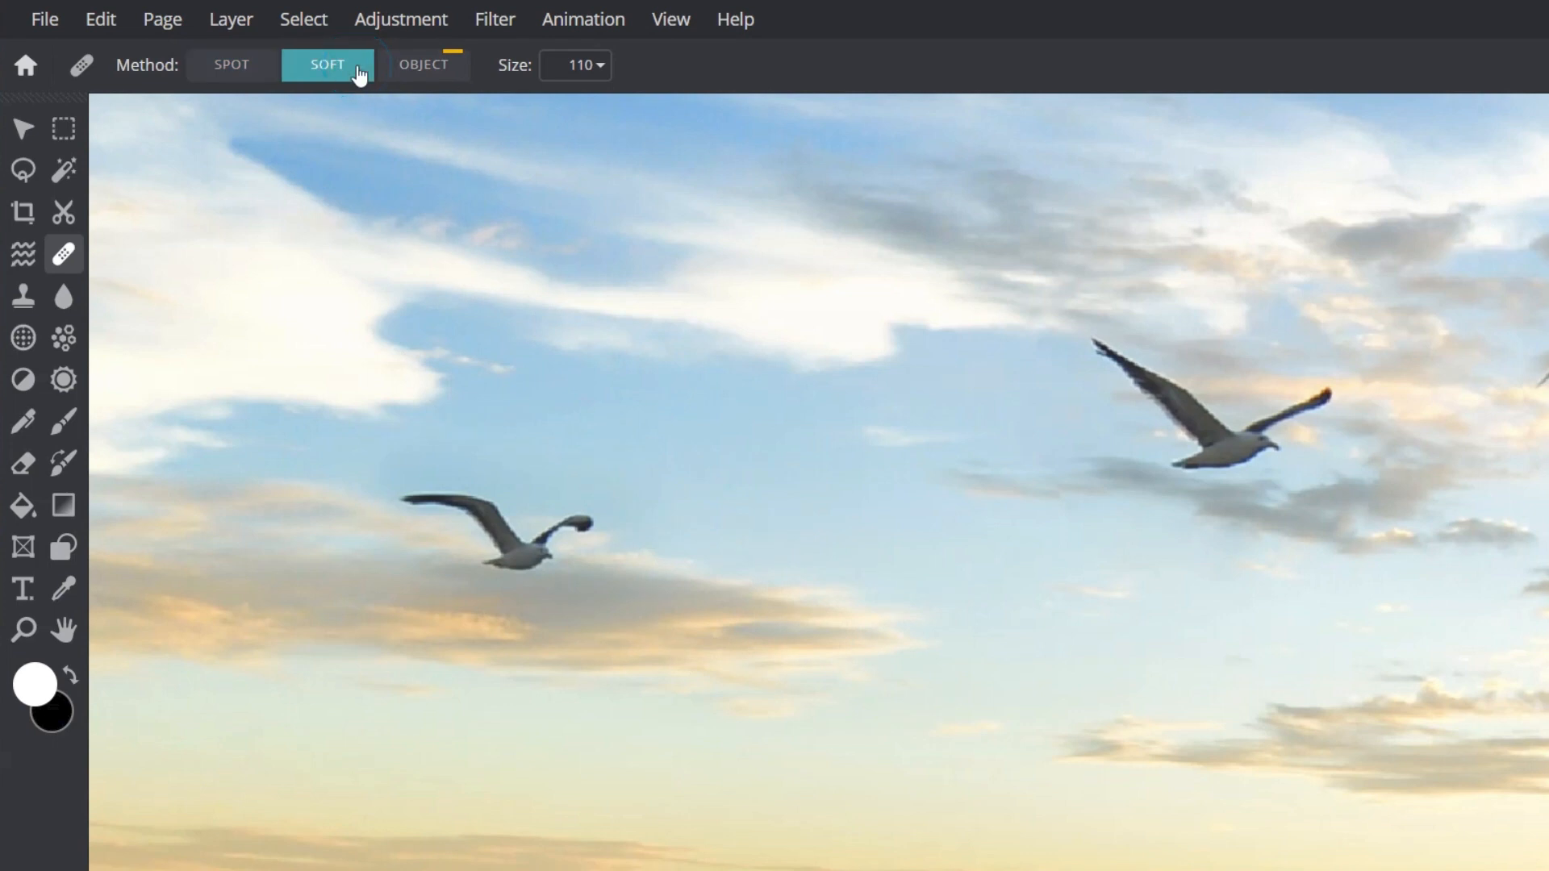
pyautogui.moveTo(360, 111)
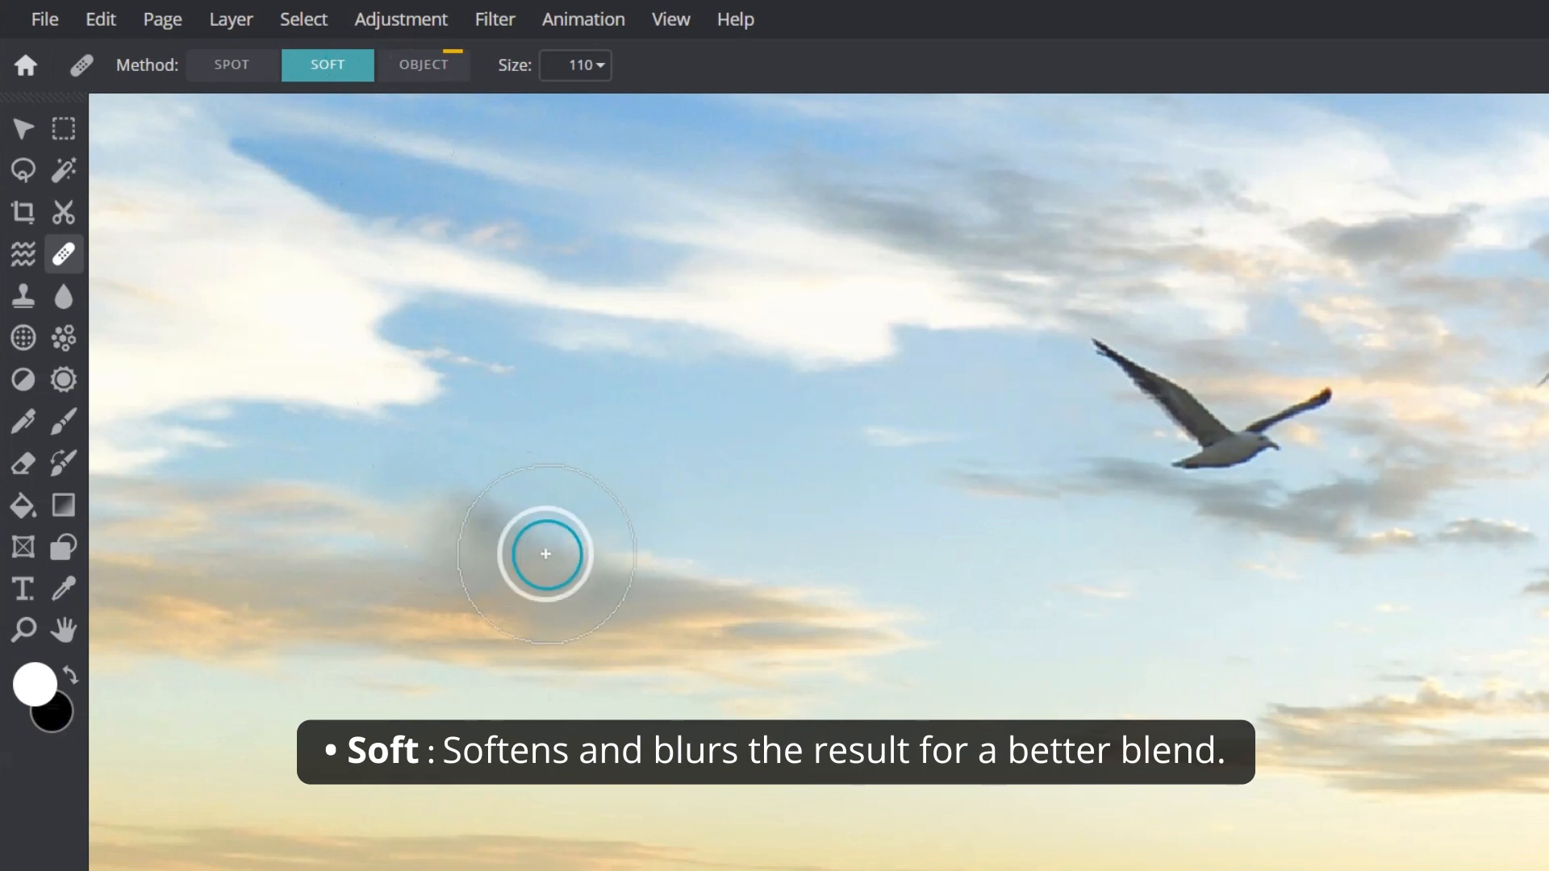
pyautogui.moveTo(878, 595)
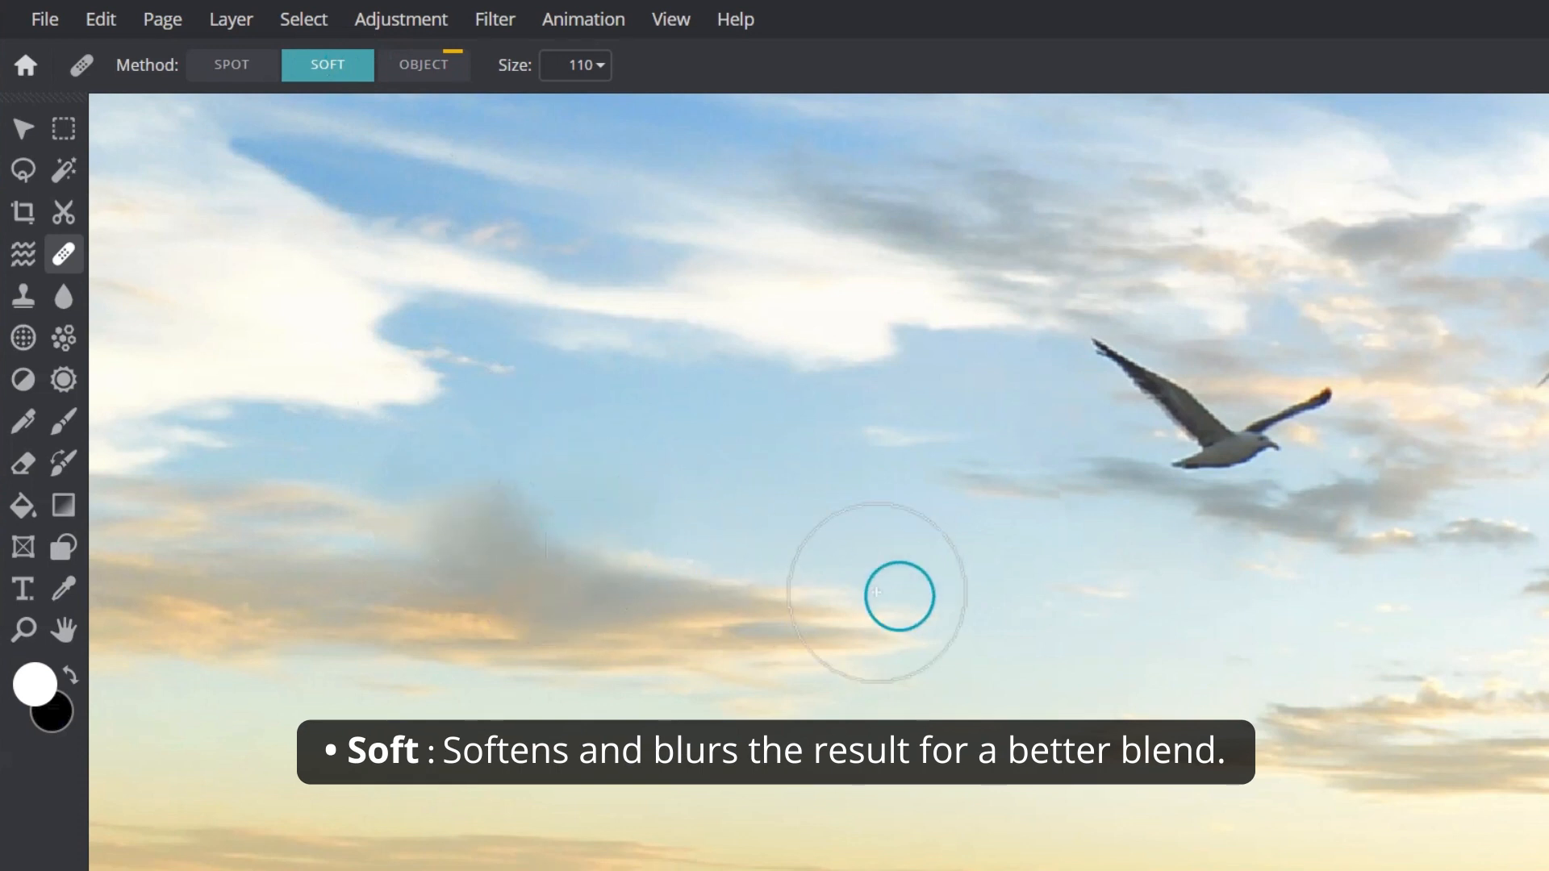
pyautogui.moveTo(1047, 627)
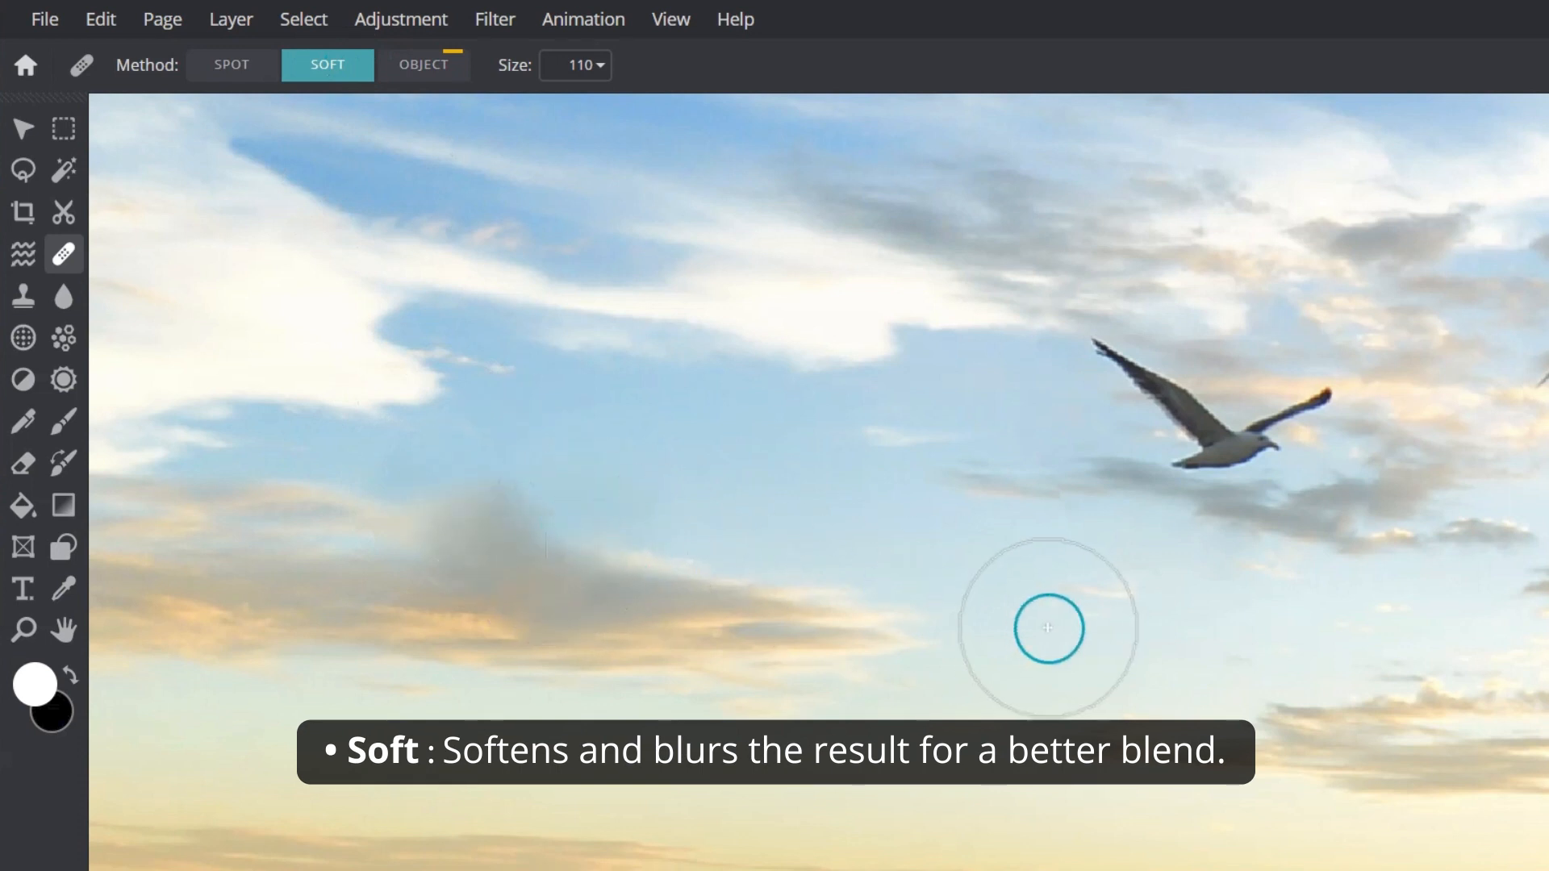
pyautogui.click(444, 68)
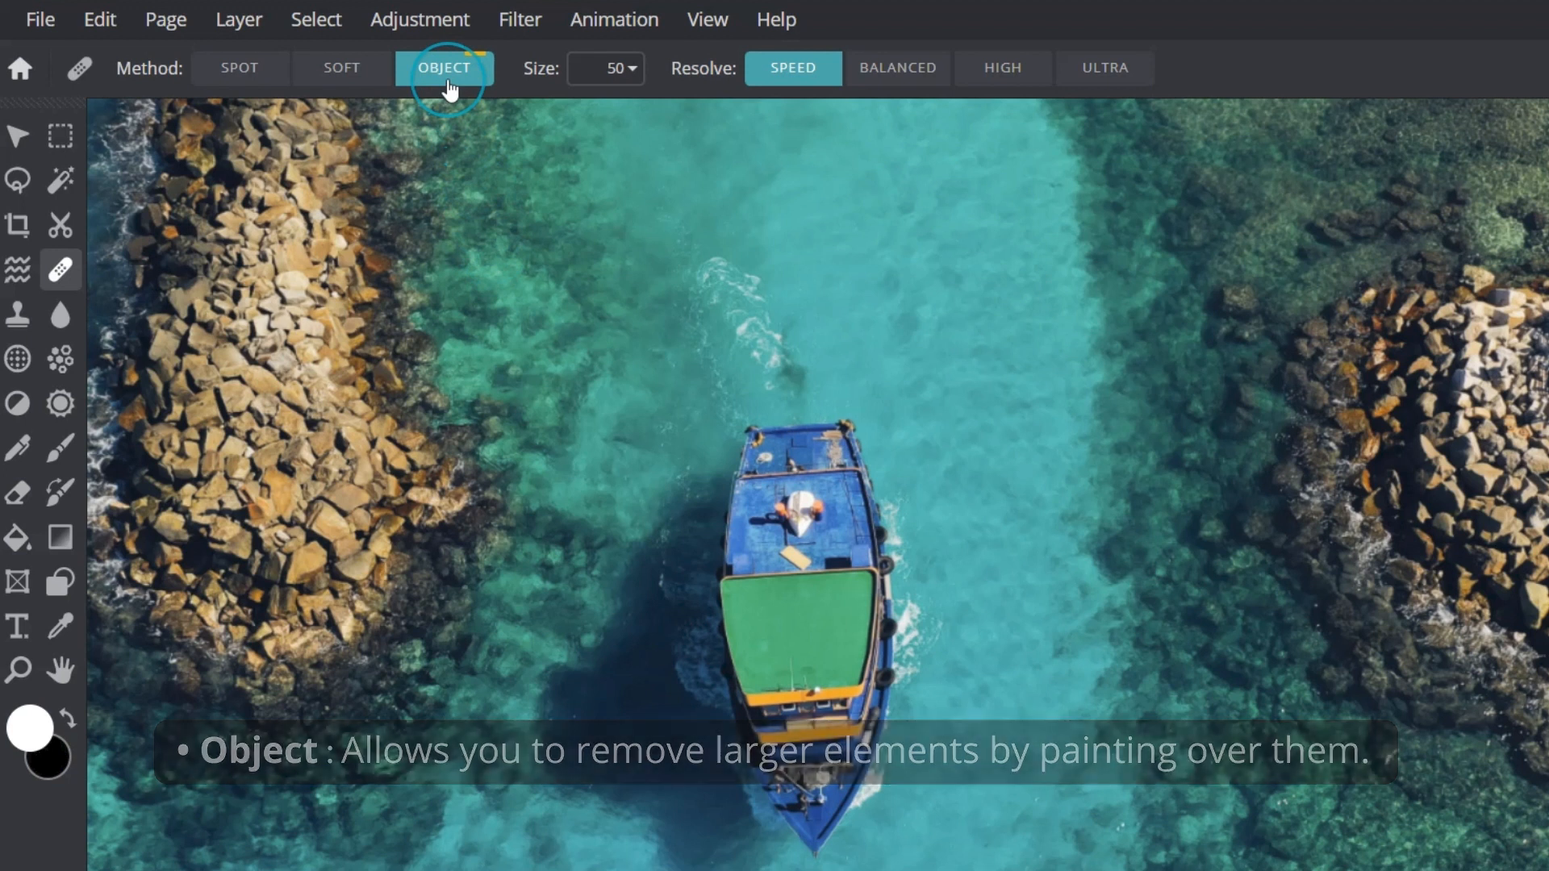
pyautogui.moveTo(702, 67)
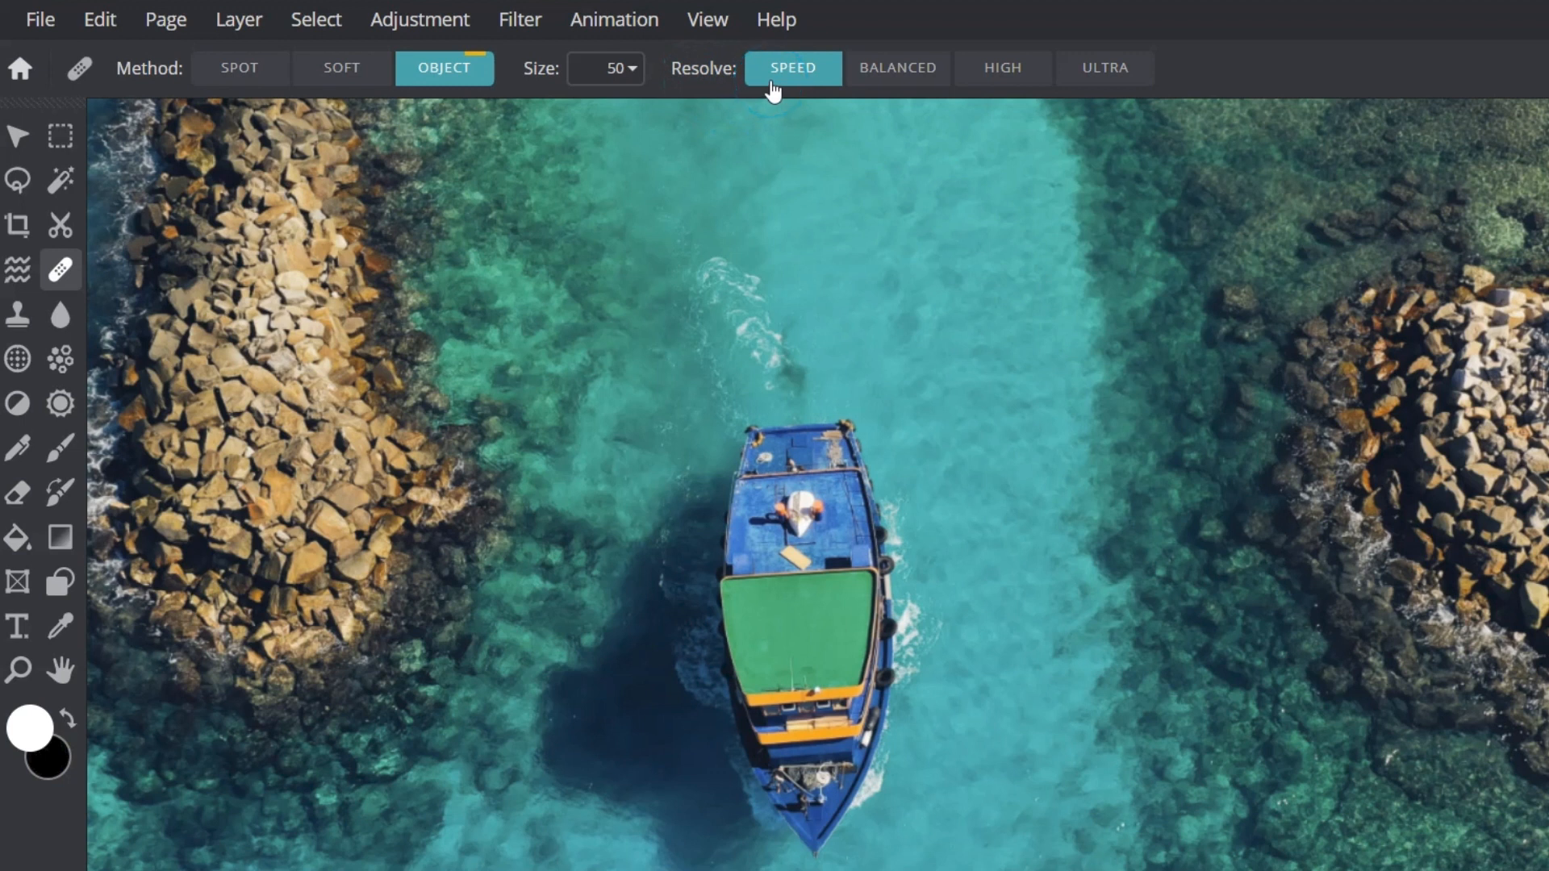
# - Set the Resolve quality for Object healing on the boat photo
pyautogui.click(605, 67)
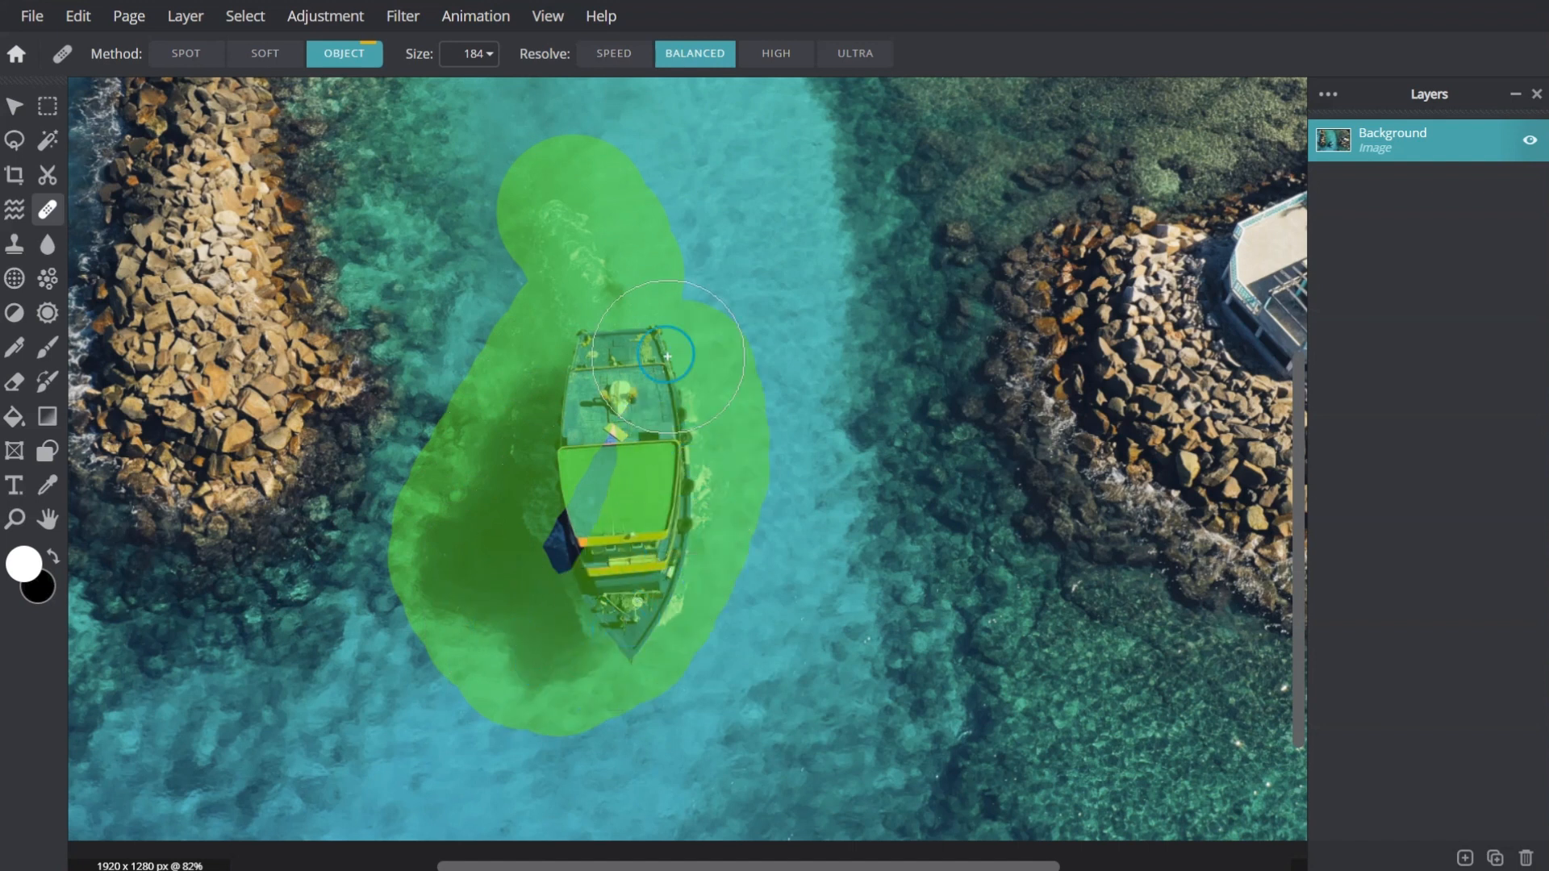
# - Mark the blue boat and its shadow for removal, then switch Resolve to High for a retry
pyautogui.click(666, 355)
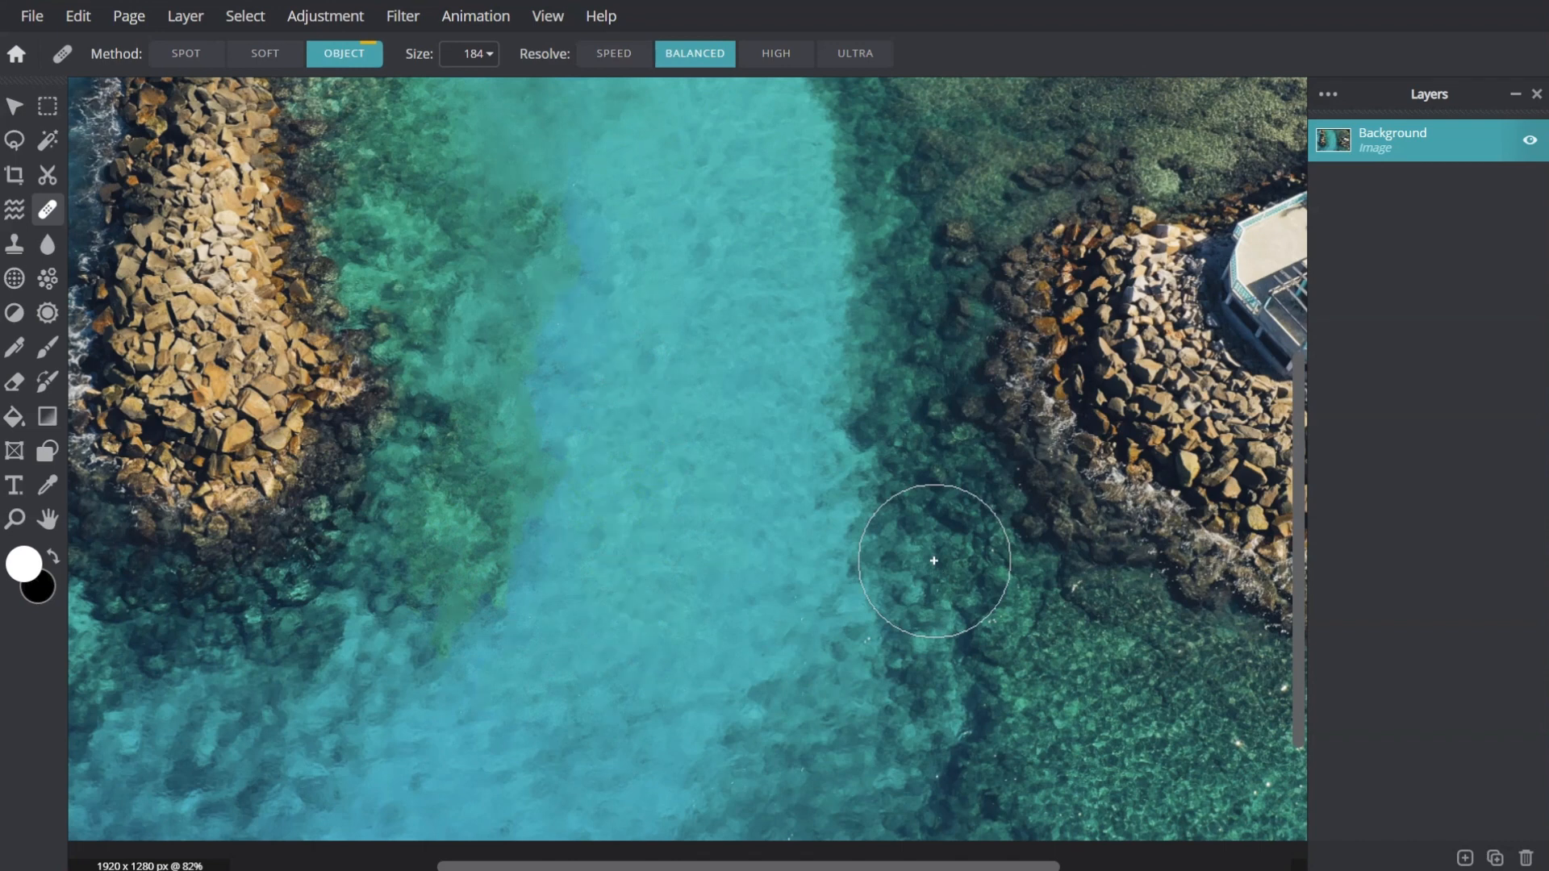
pyautogui.click(775, 54)
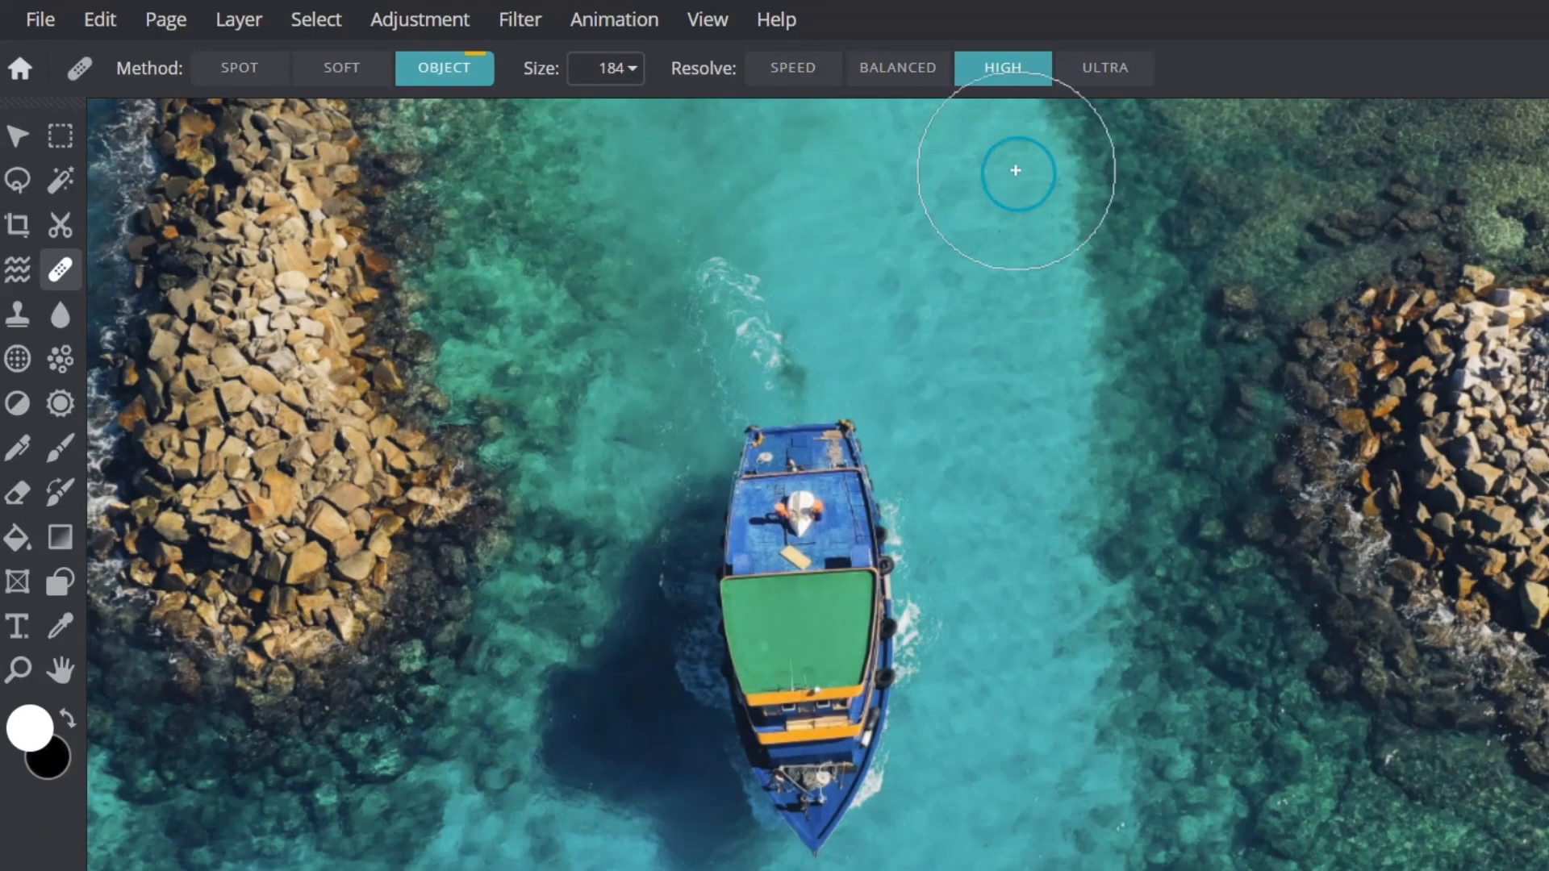